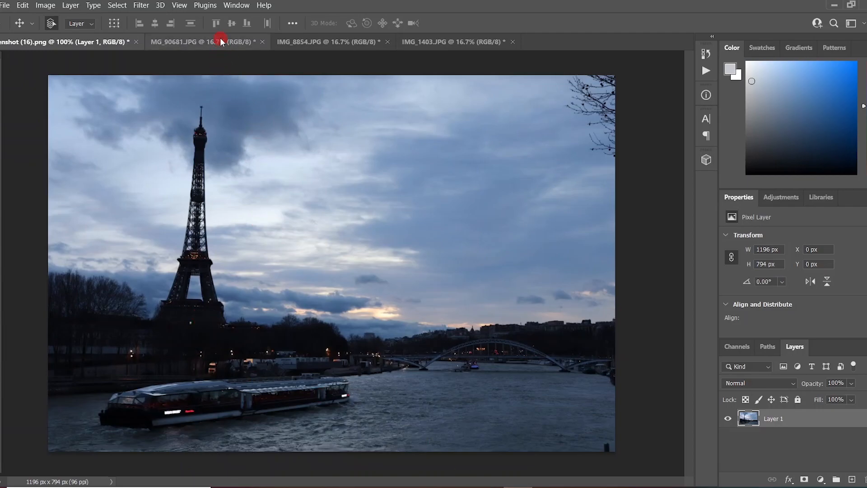
# - Browse the open photos, return to the Eiffel Tower photo and duplicate its layer
pyautogui.click(188, 42)
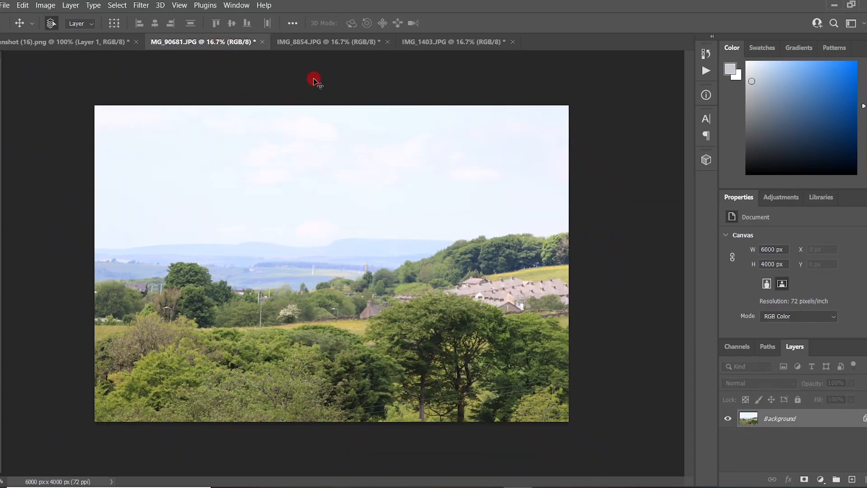
pyautogui.click(326, 42)
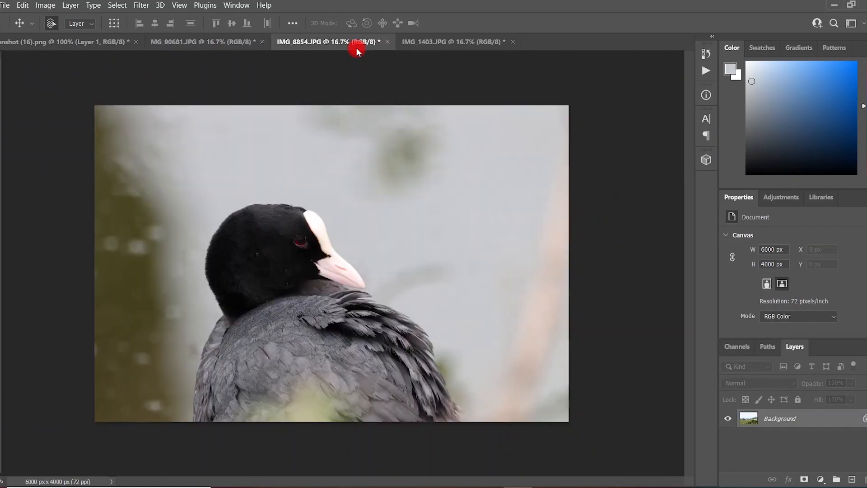
pyautogui.click(448, 41)
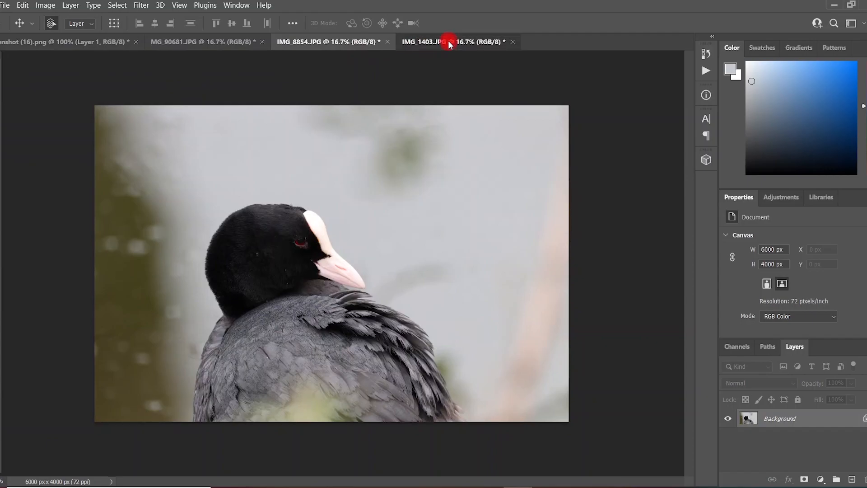
pyautogui.click(437, 42)
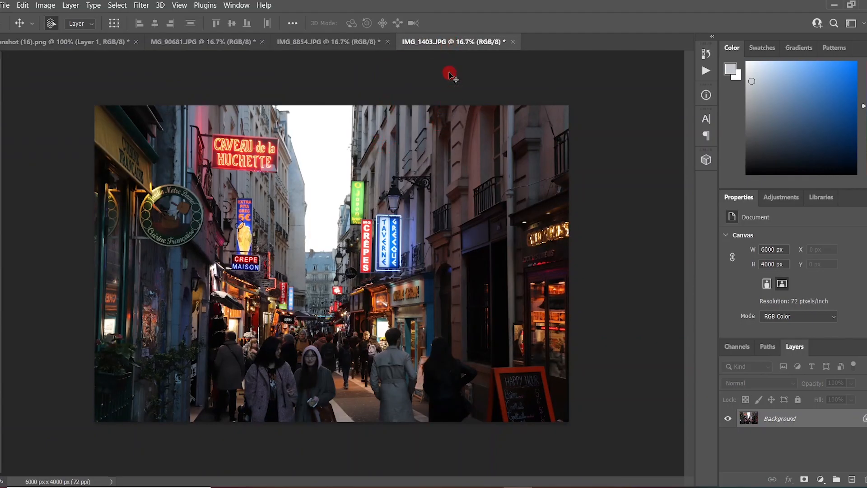
pyautogui.moveTo(94, 70)
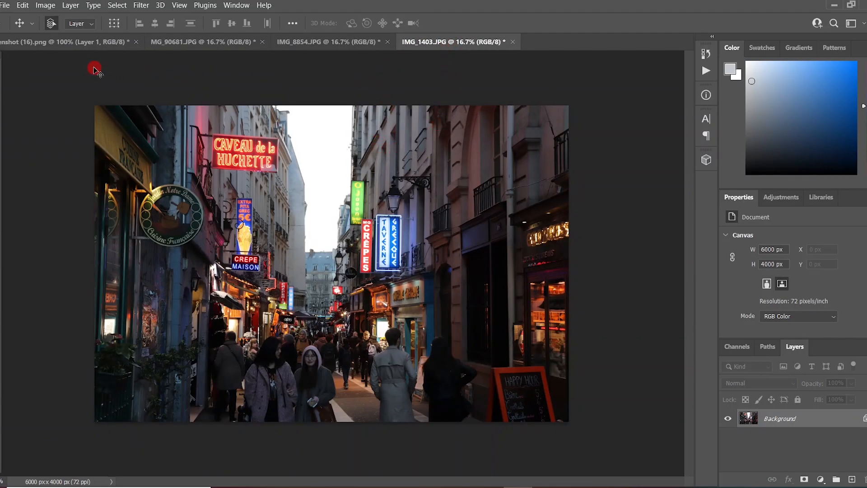
pyautogui.click(66, 41)
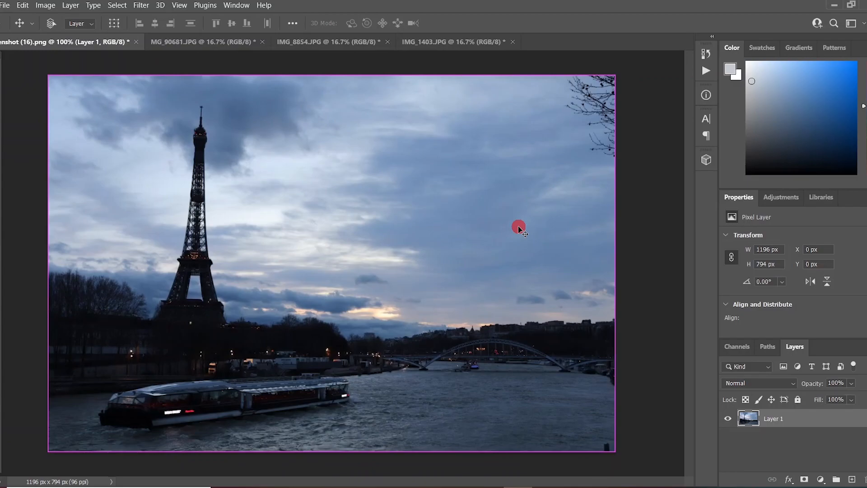
pyautogui.press('ctrl+j')
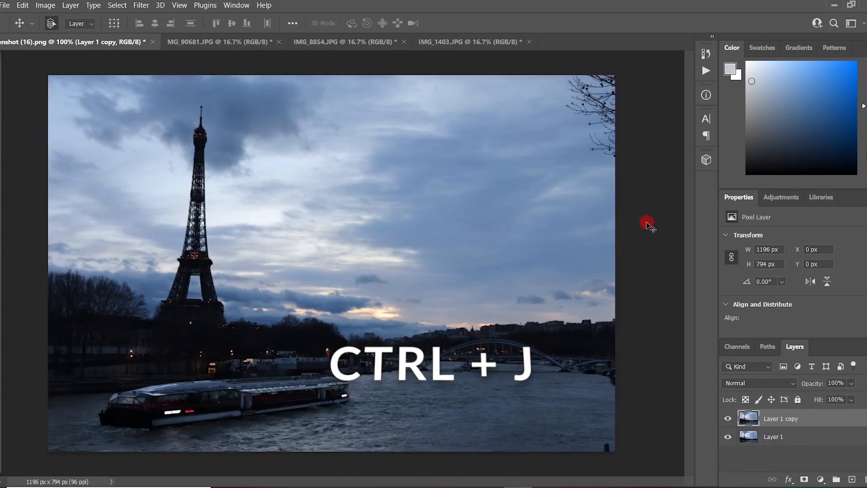
pyautogui.press('ctrl+j')
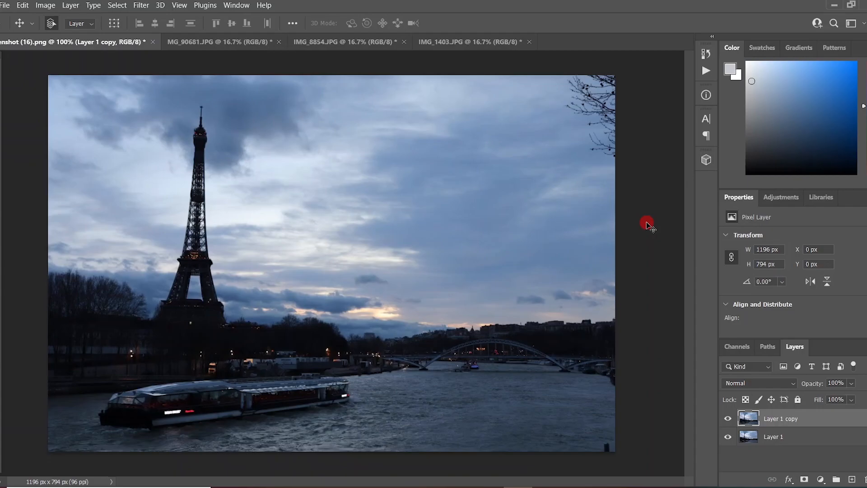
pyautogui.moveTo(178, 51)
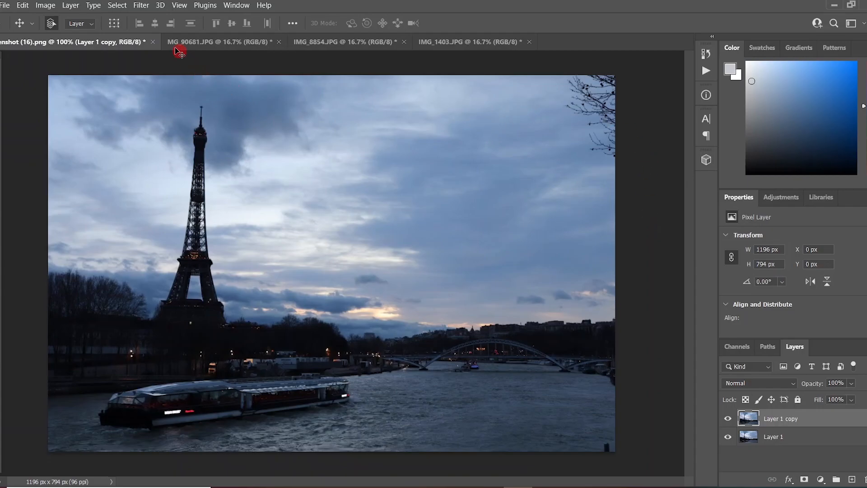
# - Apply the Camera Raw Filter to the Eiffel Tower copy layer and expand the Basic panel
pyautogui.click(141, 5)
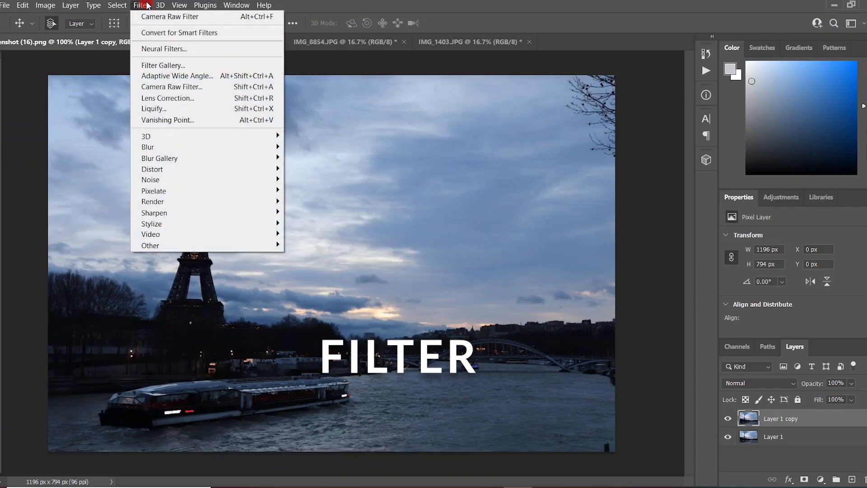
pyautogui.moveTo(172, 86)
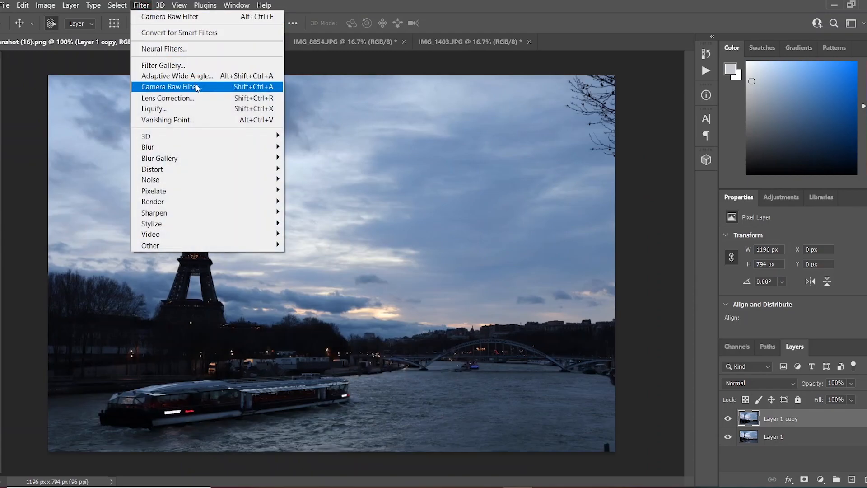
pyautogui.click(172, 87)
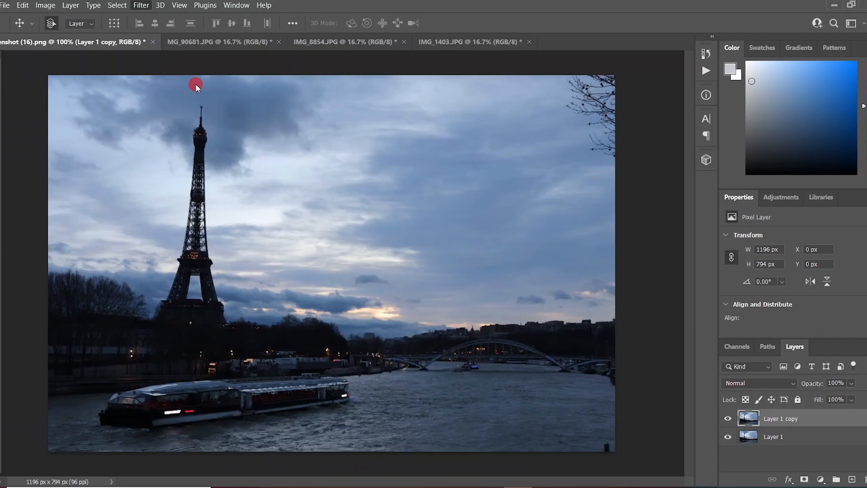
pyautogui.click(140, 5)
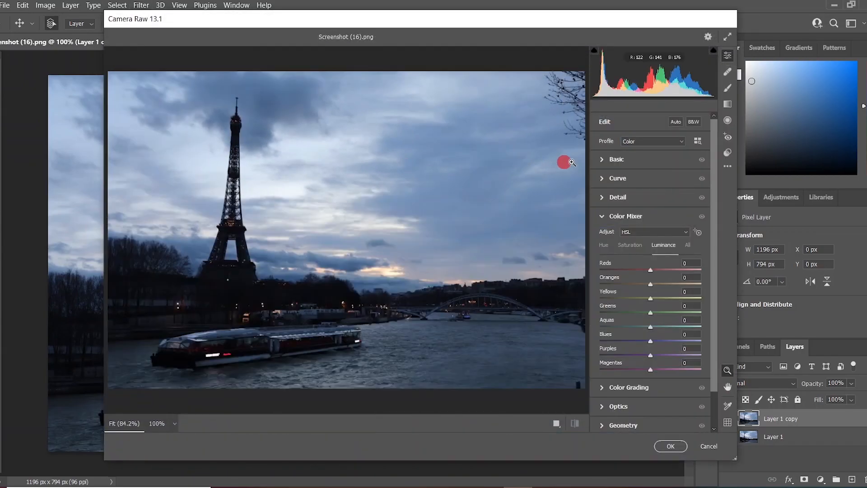
pyautogui.click(616, 160)
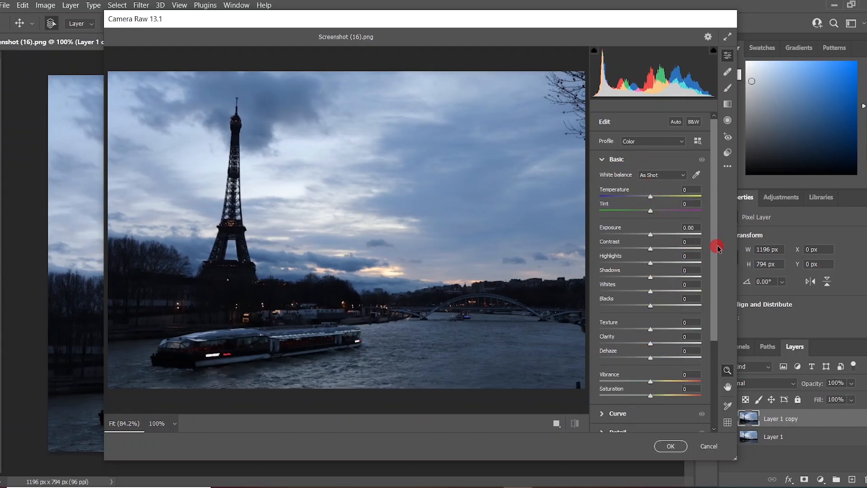
pyautogui.moveTo(727, 248)
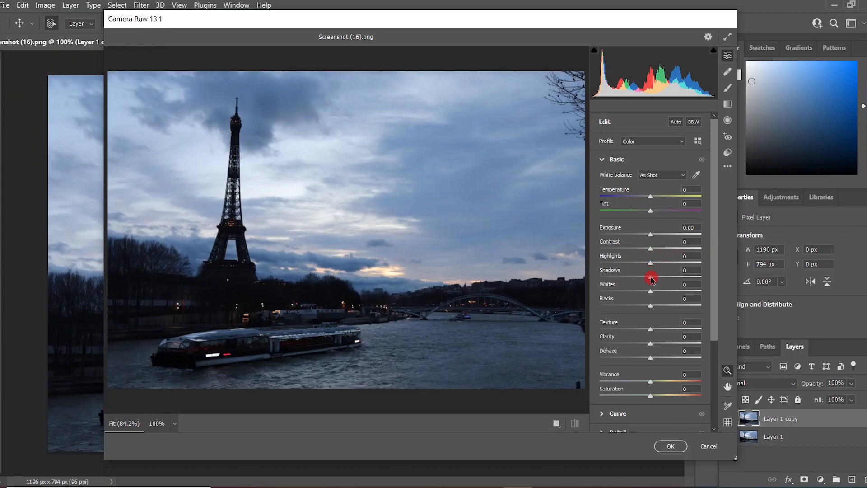
# - Set Shadows +61, Blacks +29, Temperature +33 and Tint +22 in Camera Raw's Basic panel
pyautogui.moveTo(650, 276); pyautogui.dragTo(688, 271)
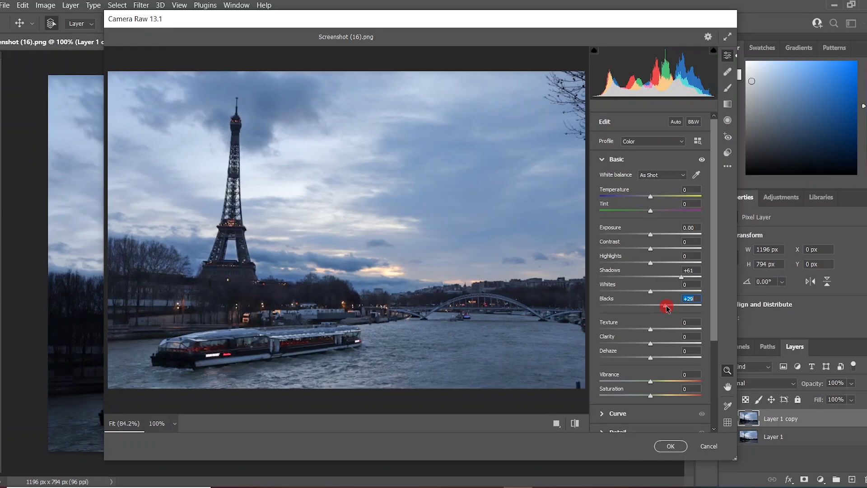
pyautogui.moveTo(656, 227)
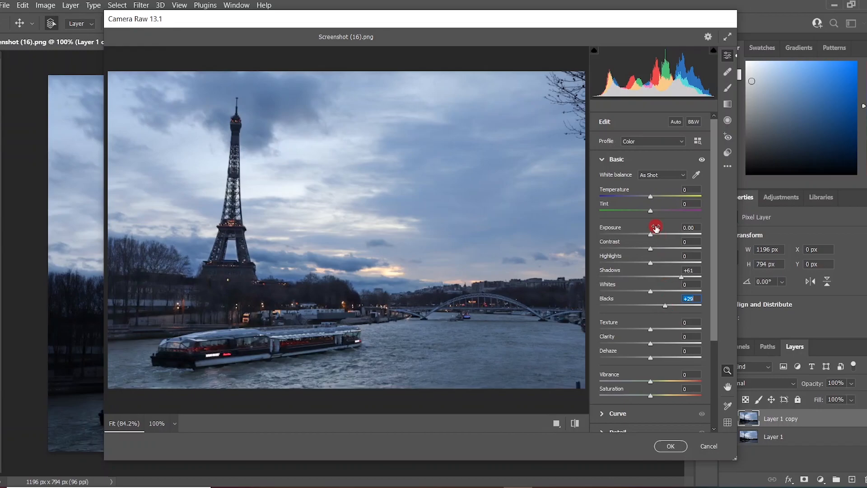
pyautogui.moveTo(651, 197); pyautogui.dragTo(671, 197)
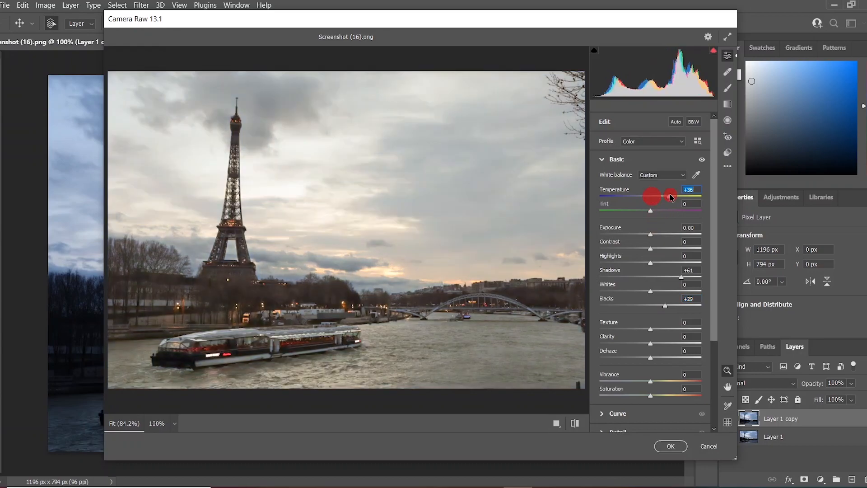
pyautogui.moveTo(672, 194); pyautogui.dragTo(667, 195)
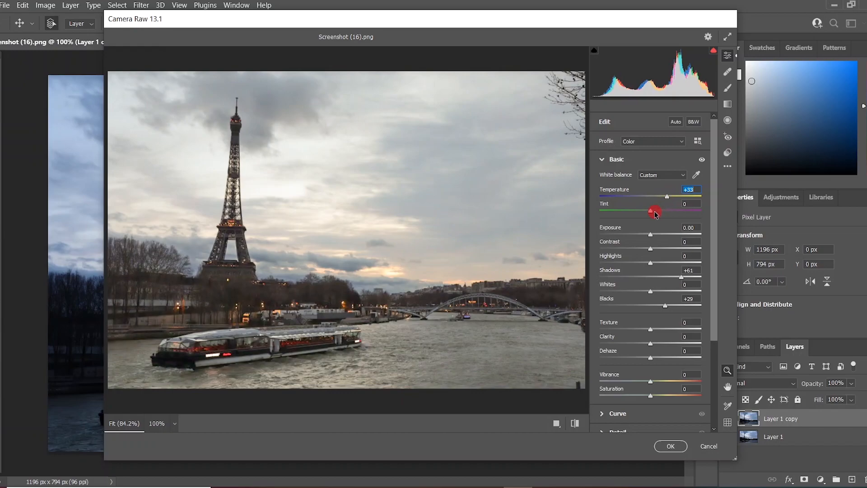
pyautogui.moveTo(656, 211); pyautogui.dragTo(664, 211)
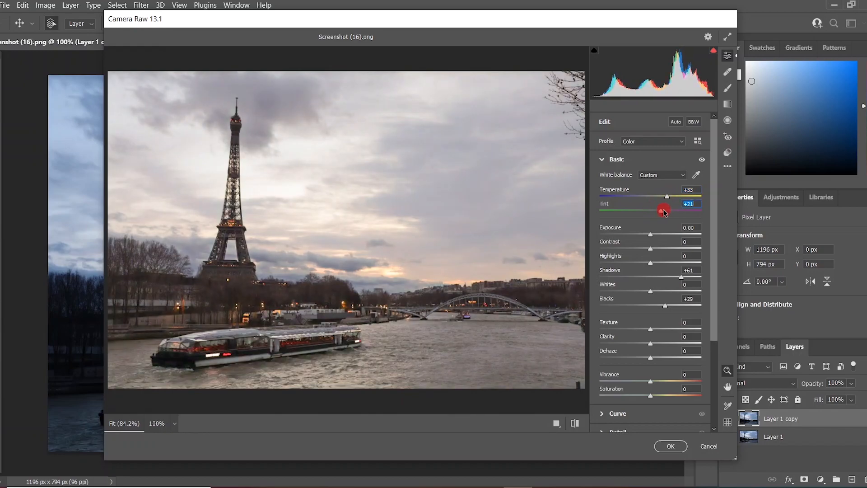
pyautogui.moveTo(663, 210); pyautogui.dragTo(672, 210)
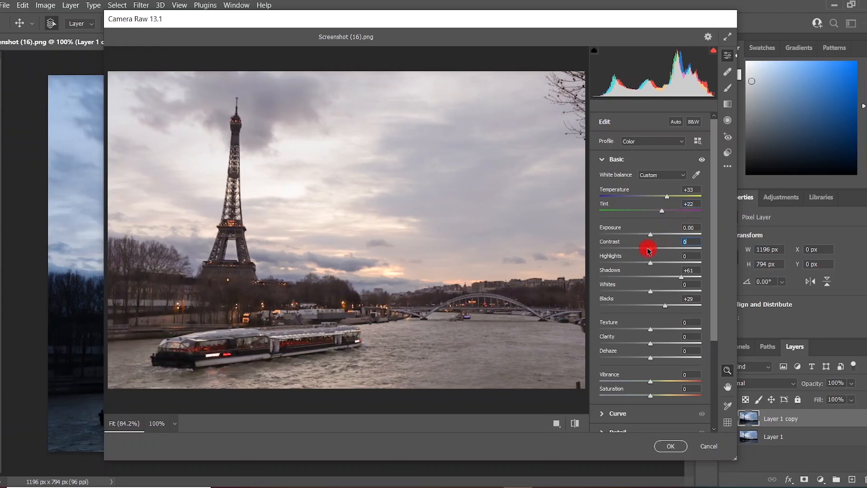
# - Lower Contrast to −20 and Highlights and Whites to −100, and add Texture +49 and Clarity +45
pyautogui.moveTo(648, 247); pyautogui.dragTo(633, 247)
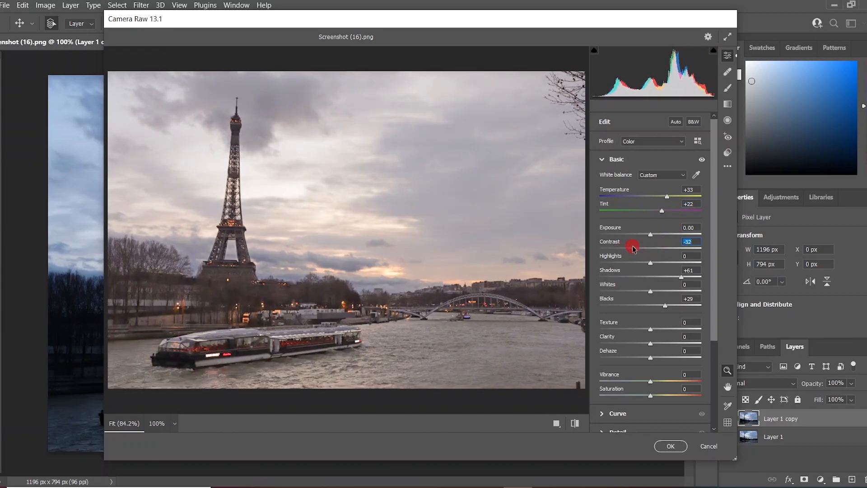
pyautogui.moveTo(633, 247); pyautogui.dragTo(639, 247)
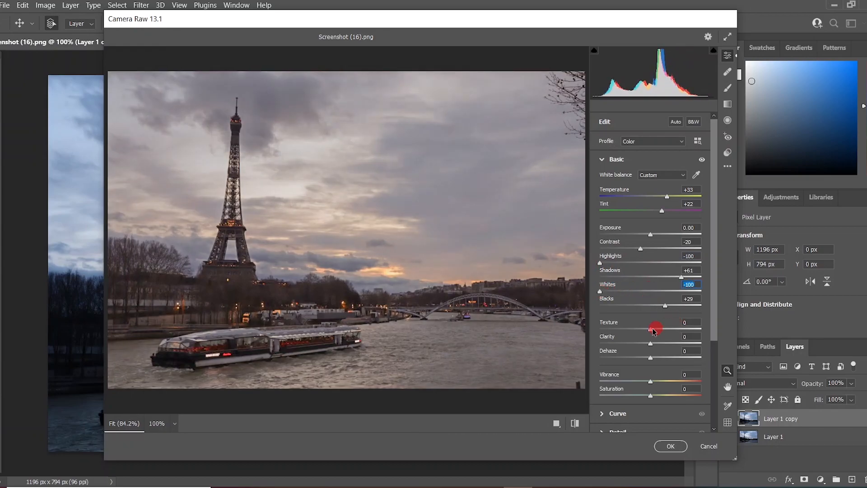
pyautogui.moveTo(650, 329); pyautogui.dragTo(674, 330)
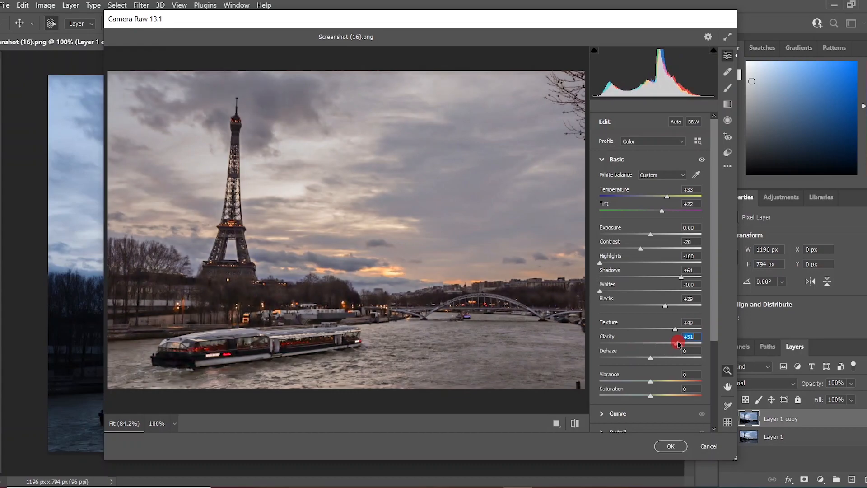
pyautogui.moveTo(678, 341); pyautogui.dragTo(650, 352)
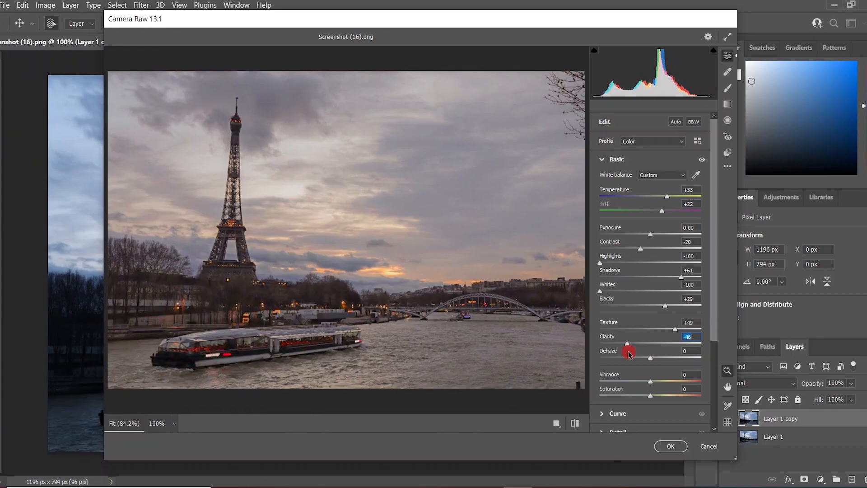
pyautogui.moveTo(627, 343); pyautogui.dragTo(673, 343)
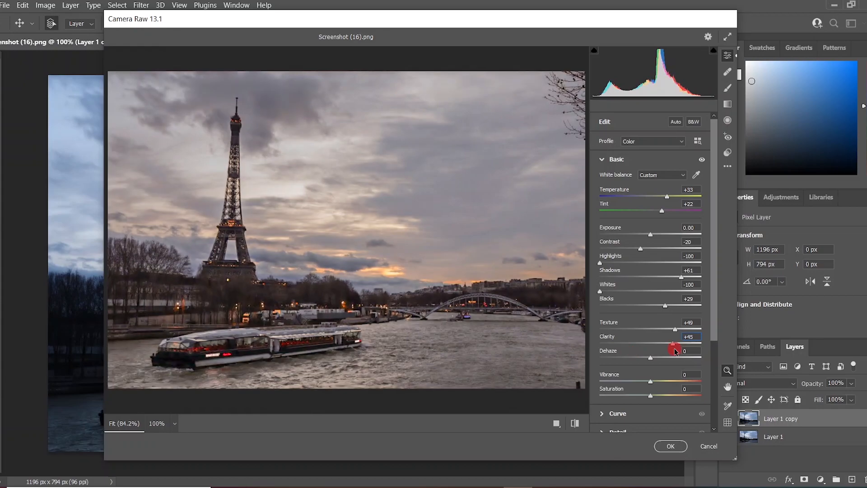
# - Raise Dehaze to +28 in Camera Raw
pyautogui.click(689, 350)
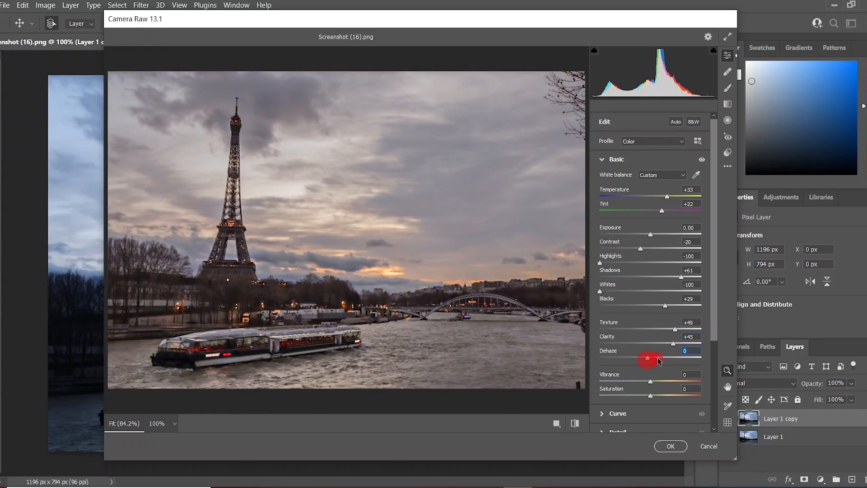
pyautogui.moveTo(647, 359); pyautogui.dragTo(658, 360)
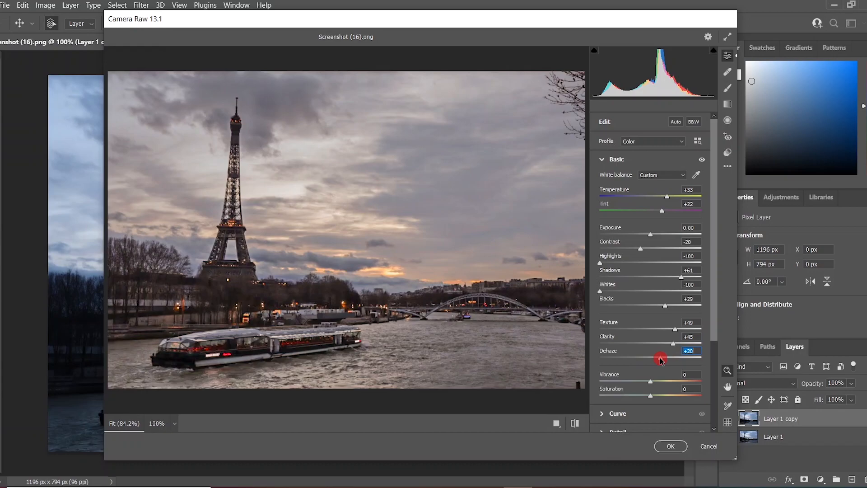
pyautogui.moveTo(657, 358); pyautogui.dragTo(665, 359)
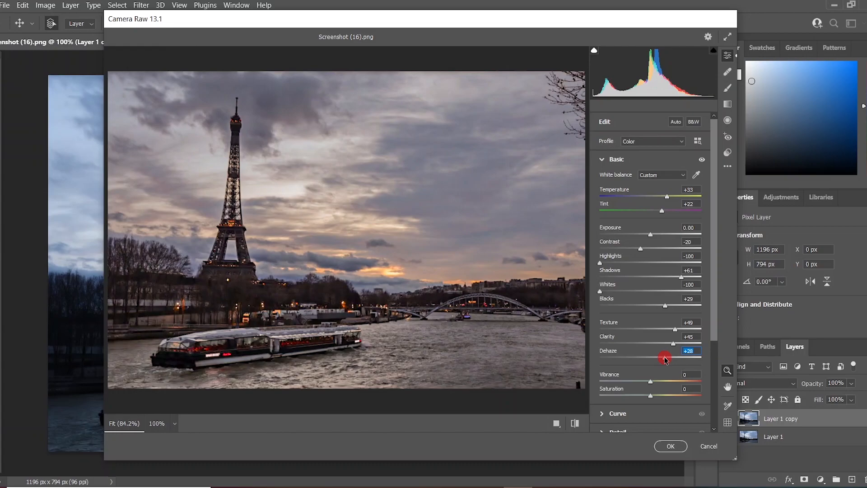
pyautogui.moveTo(666, 279)
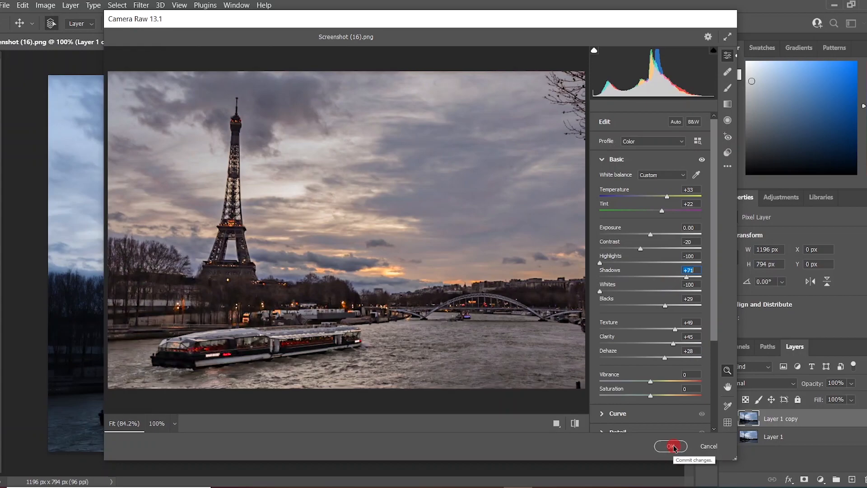
# - Apply the Camera Raw edits and toggle the copy layer's visibility to compare with the original
pyautogui.click(670, 446)
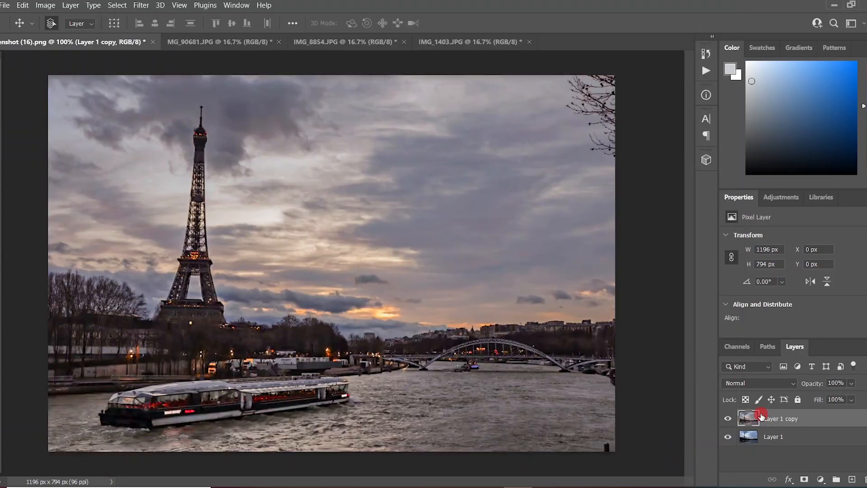
pyautogui.click(728, 419)
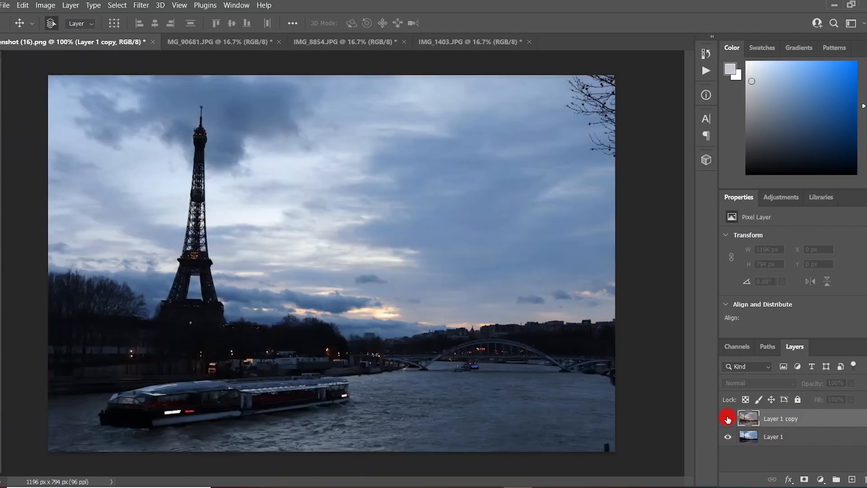
pyautogui.click(728, 419)
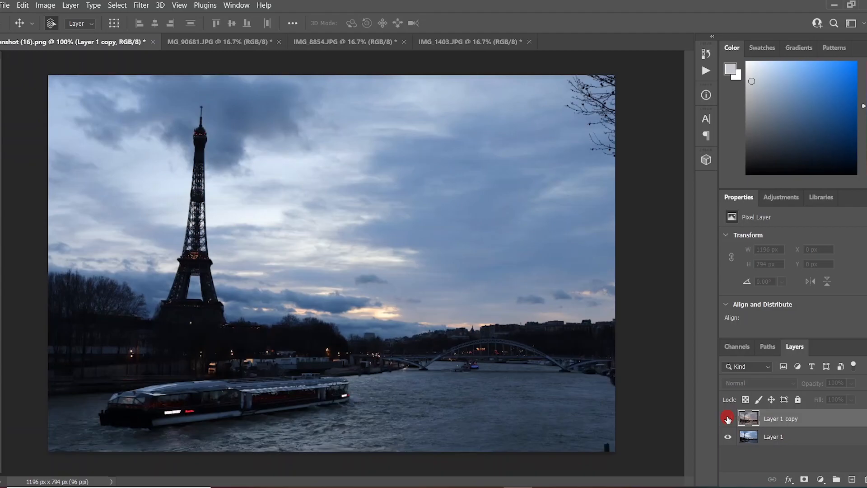
pyautogui.click(728, 419)
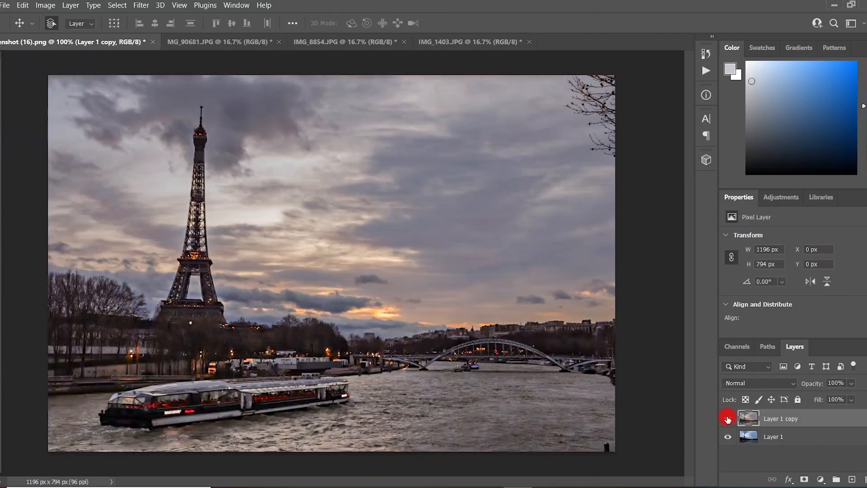
pyautogui.click(727, 419)
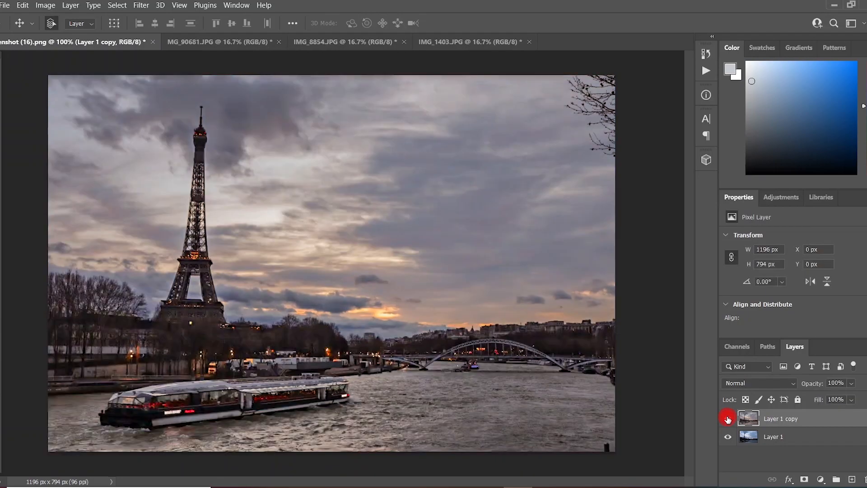
pyautogui.click(728, 418)
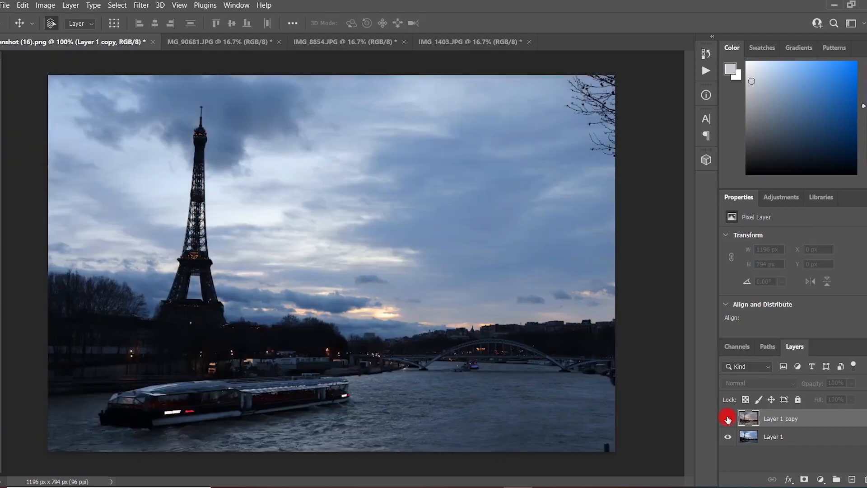
pyautogui.click(728, 419)
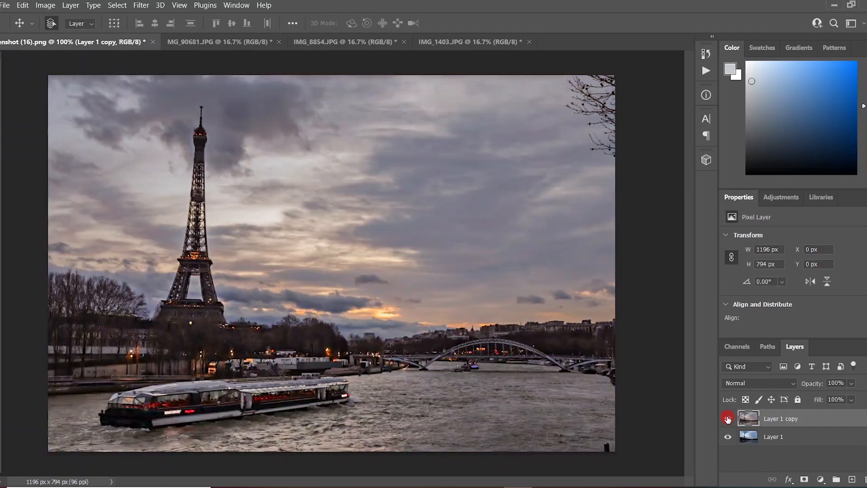
pyautogui.click(728, 418)
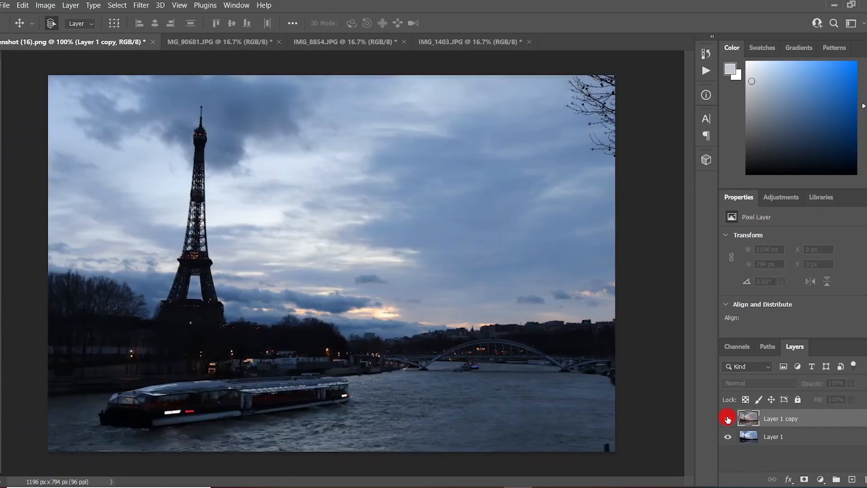
pyautogui.click(728, 418)
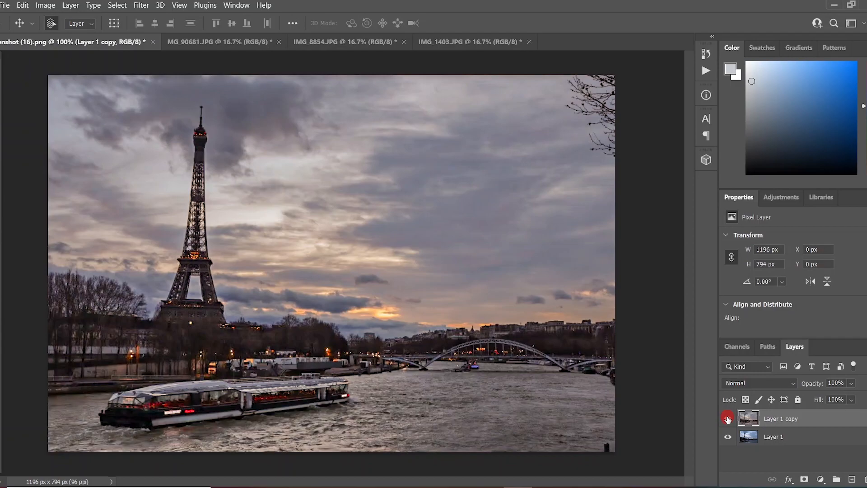
pyautogui.click(220, 42)
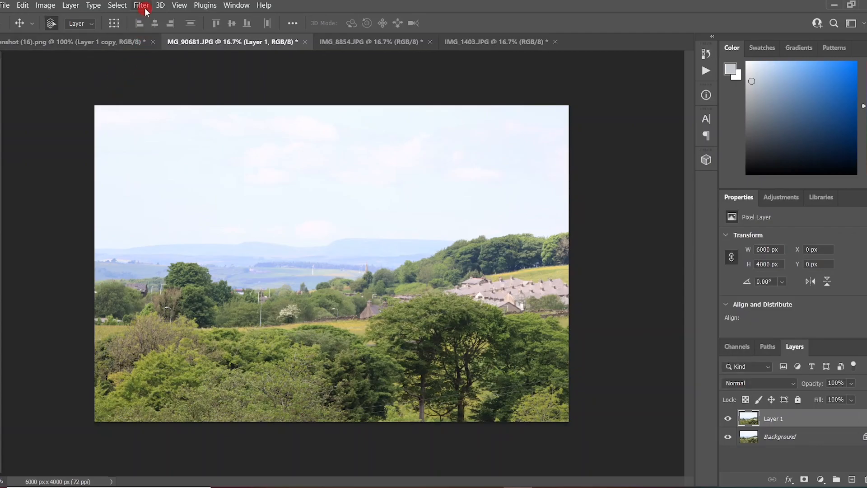
# - Open the Filter menu on the countryside photo to reach Camera Raw
pyautogui.click(141, 5)
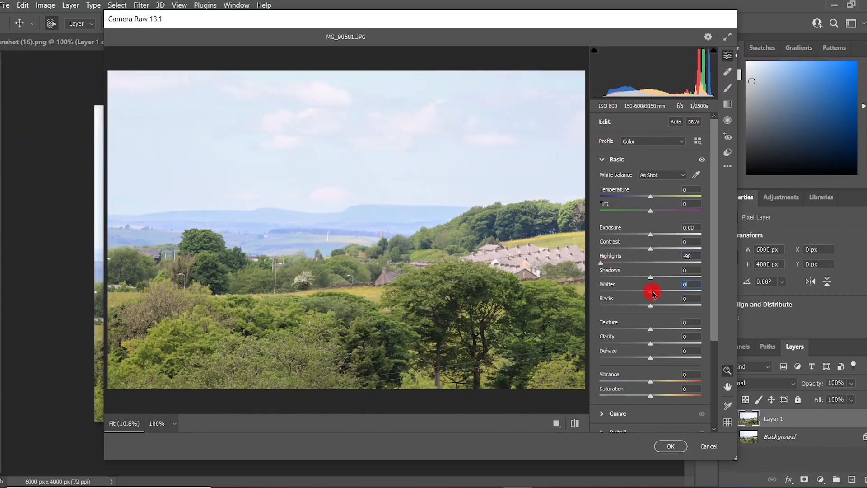
# - Set Whites −64, Contrast +26 and Blacks +41 on the countryside landscape
pyautogui.moveTo(652, 290); pyautogui.dragTo(620, 291)
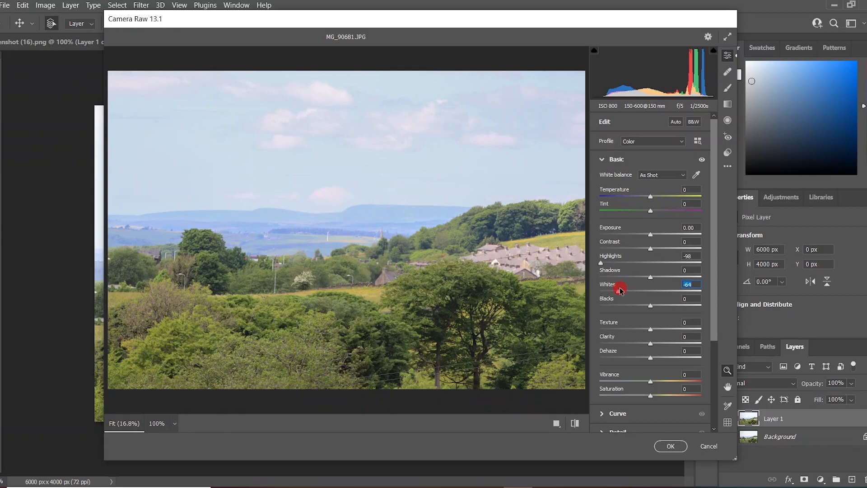
pyautogui.moveTo(654, 305)
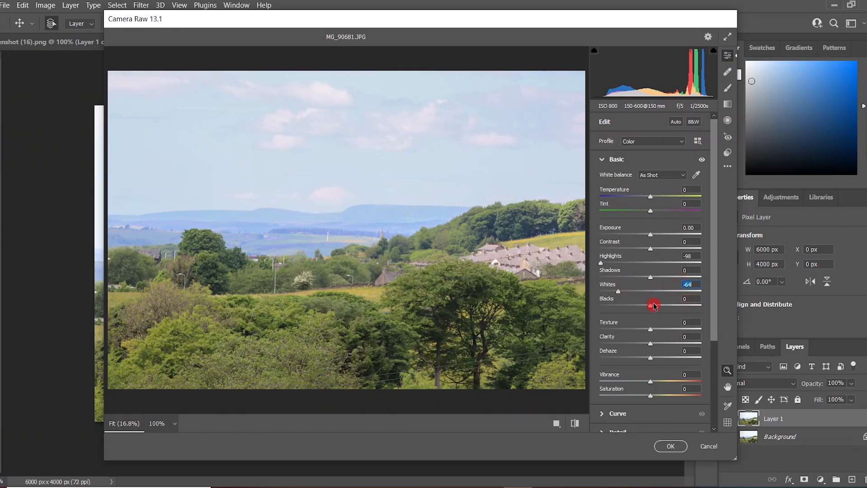
pyautogui.moveTo(650, 247); pyautogui.dragTo(661, 247)
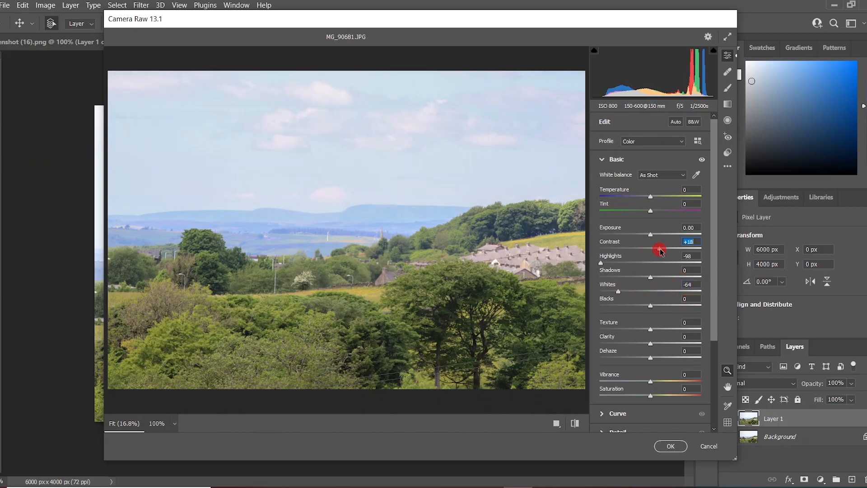
pyautogui.moveTo(660, 251); pyautogui.dragTo(664, 247)
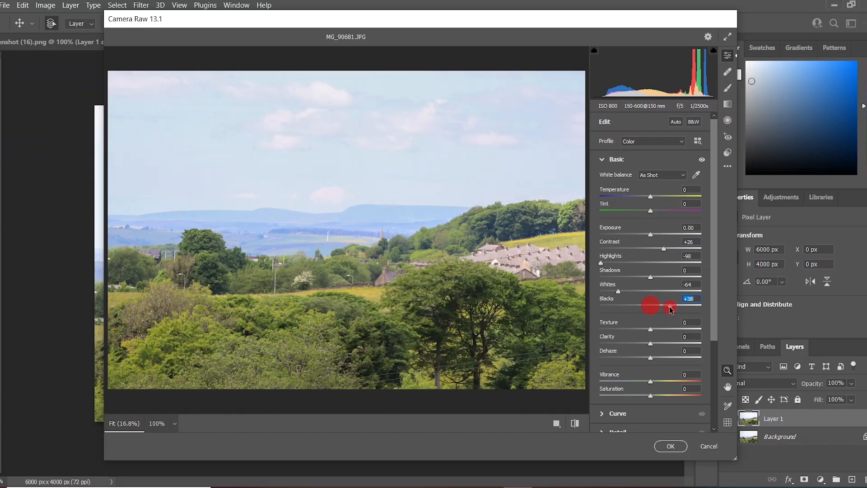
pyautogui.moveTo(650, 305); pyautogui.dragTo(670, 305)
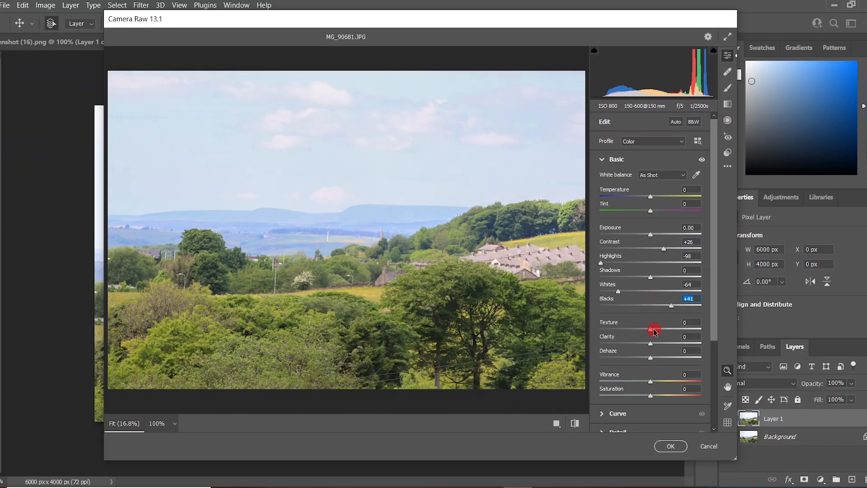
# - Add Texture +49, Clarity +46, Shadows −32 and Dehaze +49, then apply the edits
pyautogui.moveTo(651, 330); pyautogui.dragTo(674, 330)
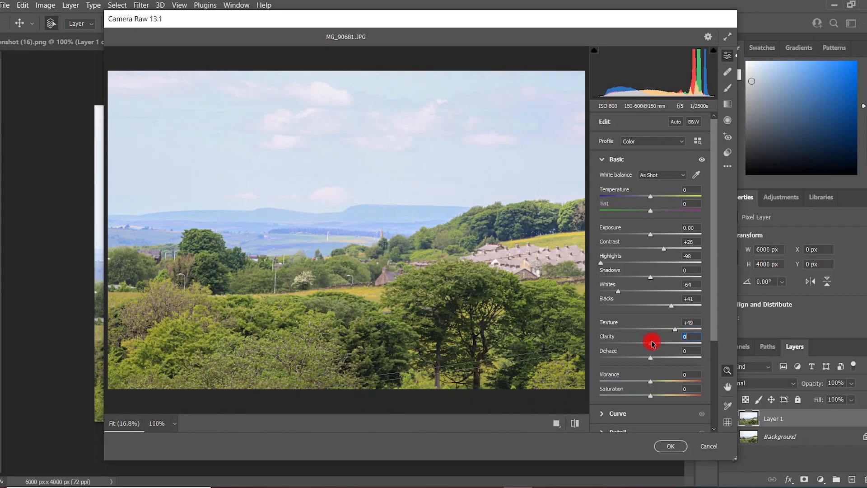
pyautogui.moveTo(651, 344); pyautogui.dragTo(669, 344)
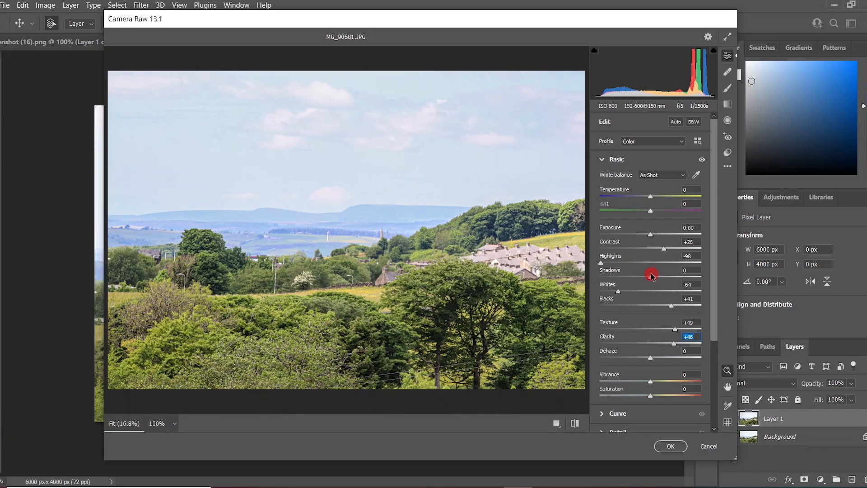
pyautogui.moveTo(651, 274); pyautogui.dragTo(641, 274)
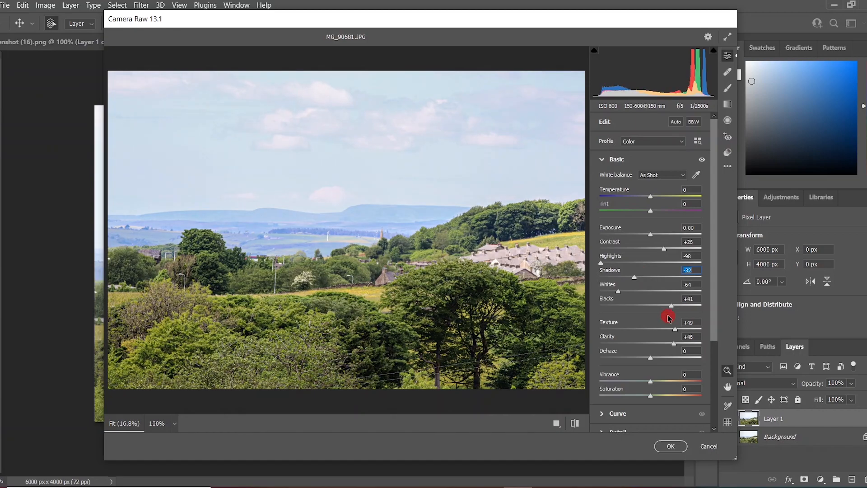
pyautogui.moveTo(650, 357); pyautogui.dragTo(655, 357)
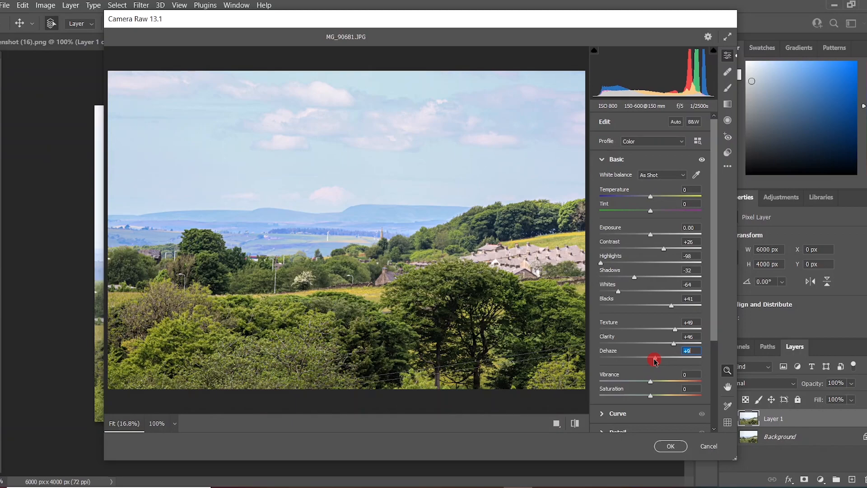
pyautogui.click(670, 446)
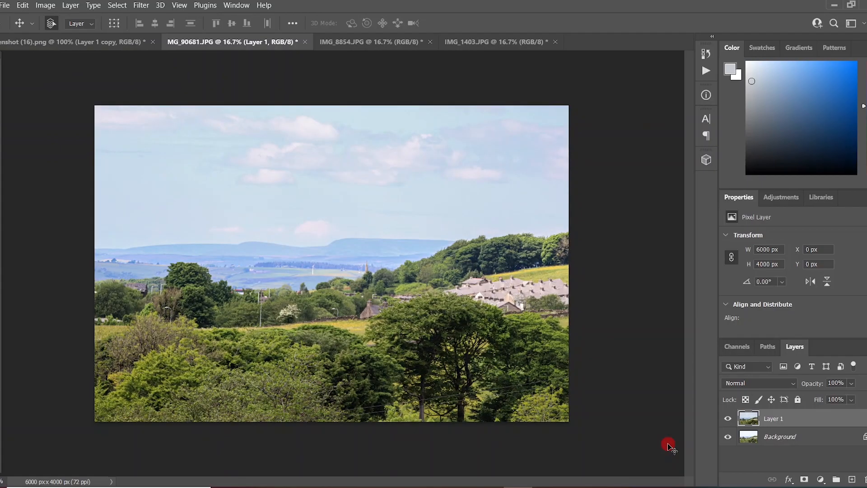
pyautogui.moveTo(727, 421)
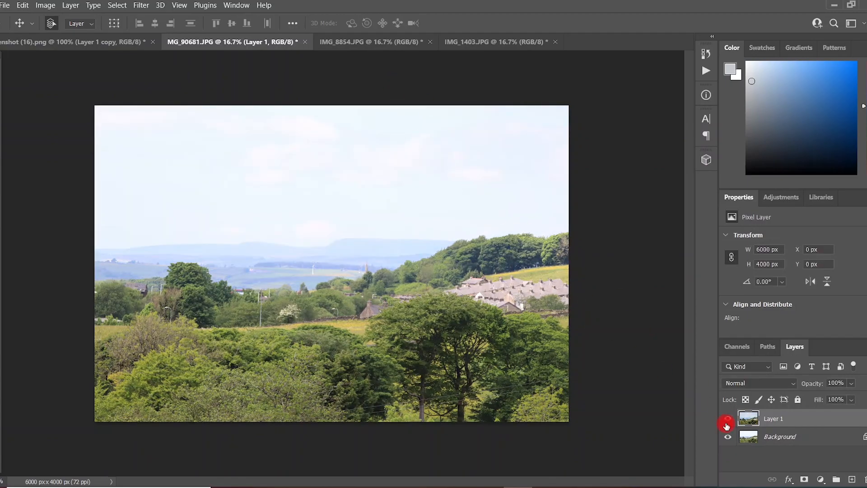
# - Switch from the edited landscape to the IMG_8854.JPG coot photo
pyautogui.click(371, 42)
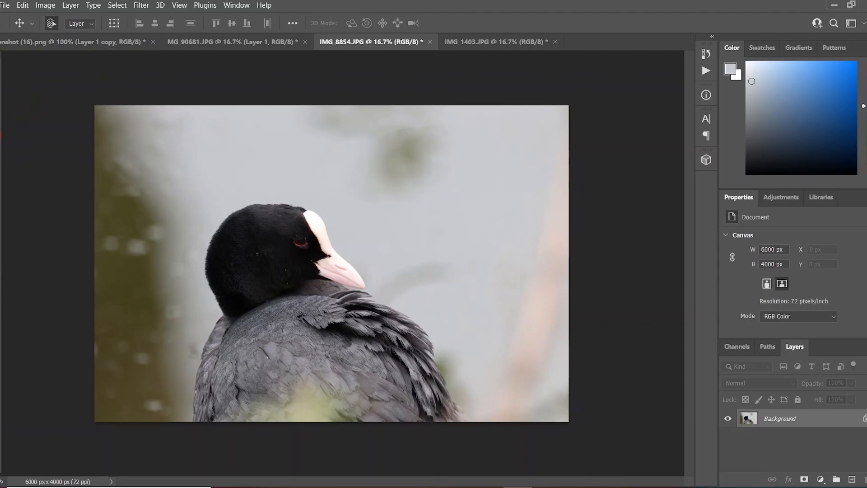
# - Crop the left side of the coot photo inward to 5340 × 4000 px
pyautogui.click(19, 23)
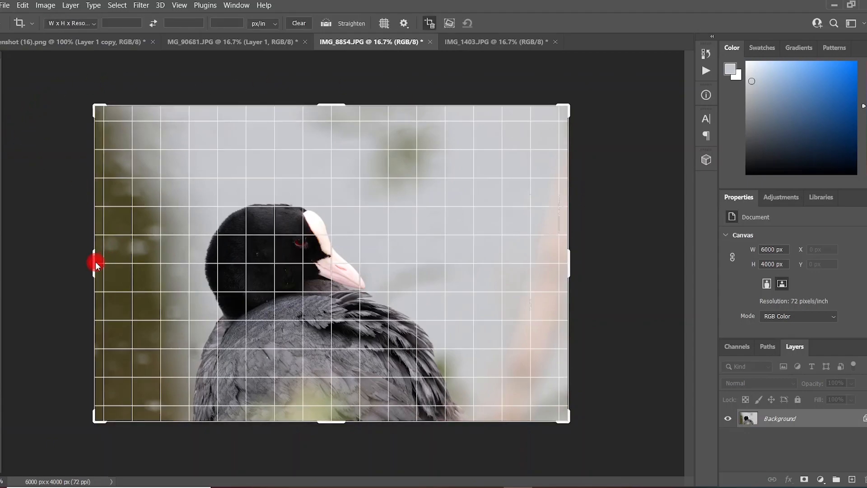
pyautogui.moveTo(97, 263); pyautogui.dragTo(119, 262)
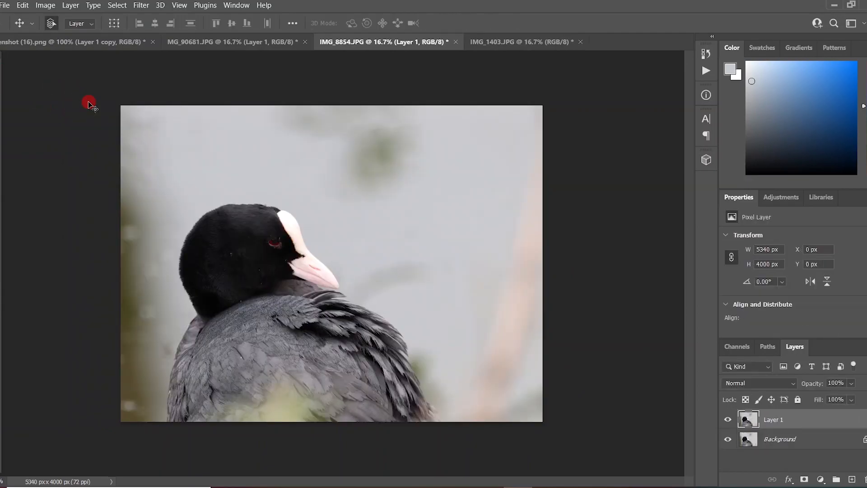
pyautogui.click(141, 5)
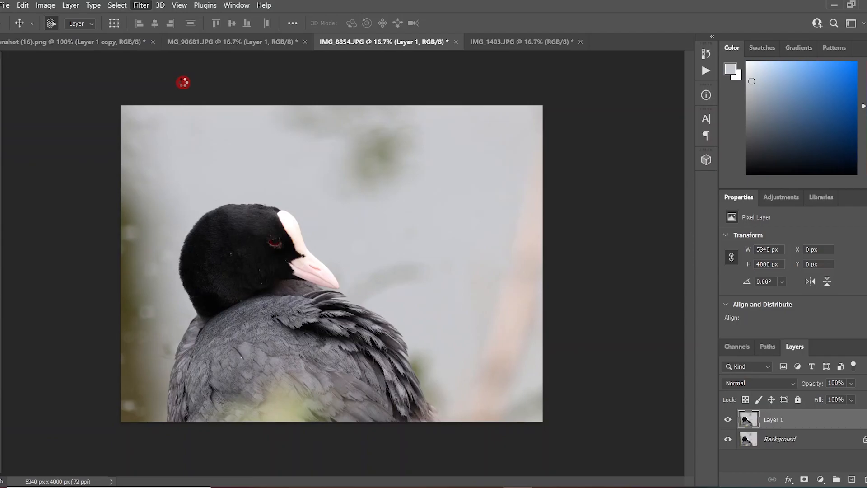
# - Open Camera Raw on the coot photo and set Shadows +34 and Blacks +19
pyautogui.click(141, 5)
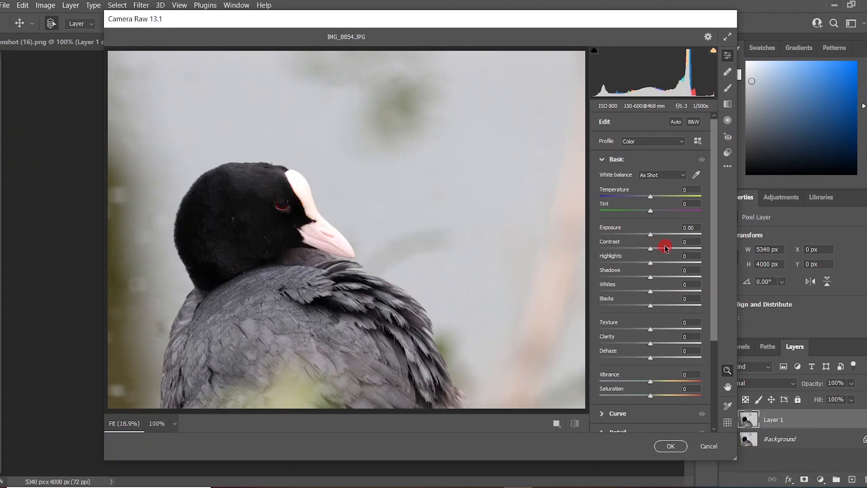
pyautogui.moveTo(671, 251)
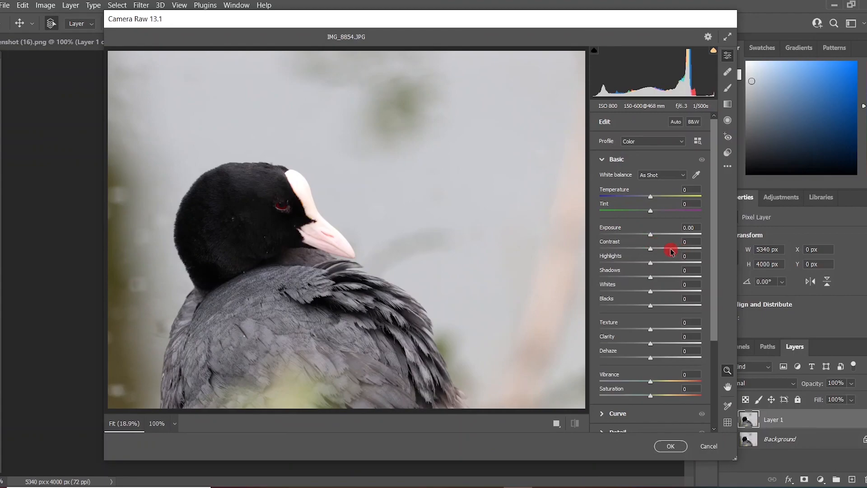
pyautogui.moveTo(655, 278)
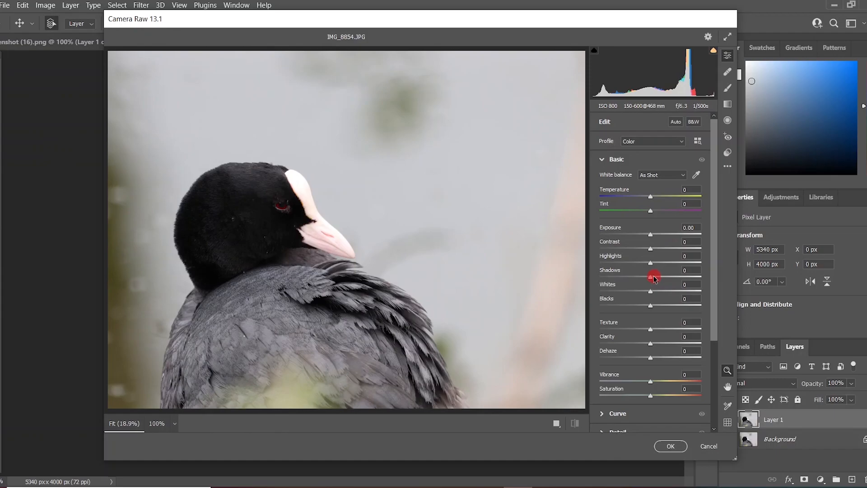
pyautogui.moveTo(651, 277); pyautogui.dragTo(672, 277)
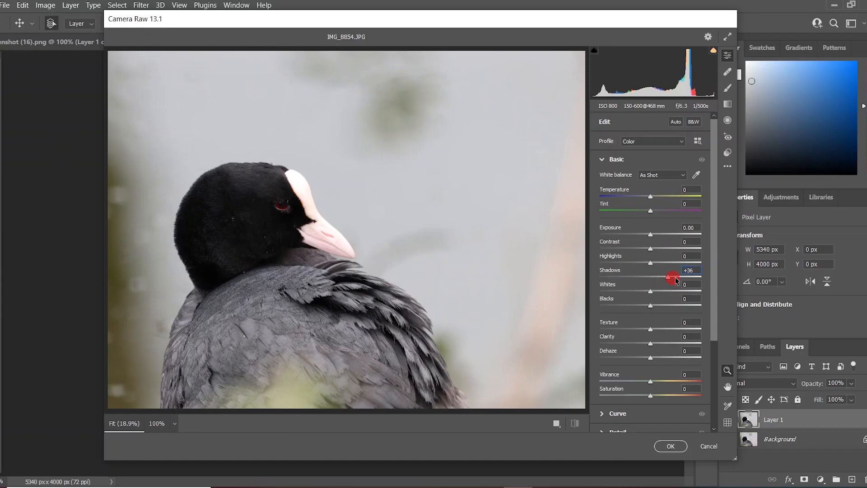
pyautogui.moveTo(670, 278); pyautogui.dragTo(668, 278)
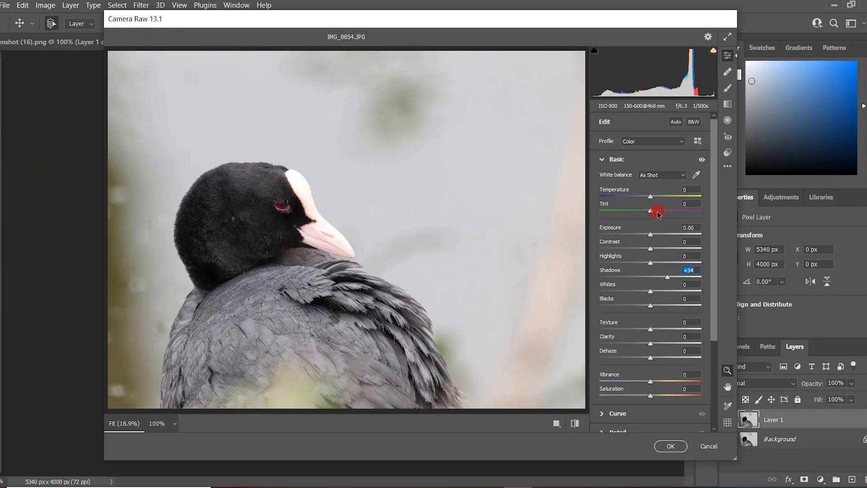
pyautogui.moveTo(651, 306)
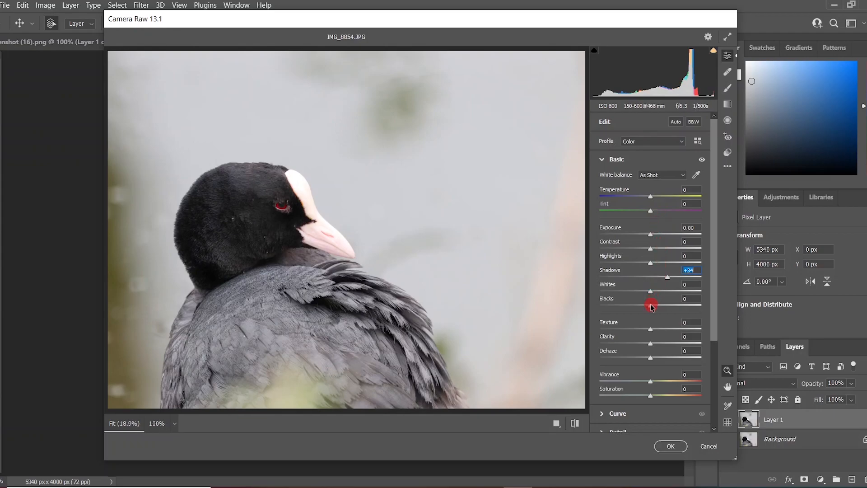
pyautogui.moveTo(651, 306); pyautogui.dragTo(656, 303)
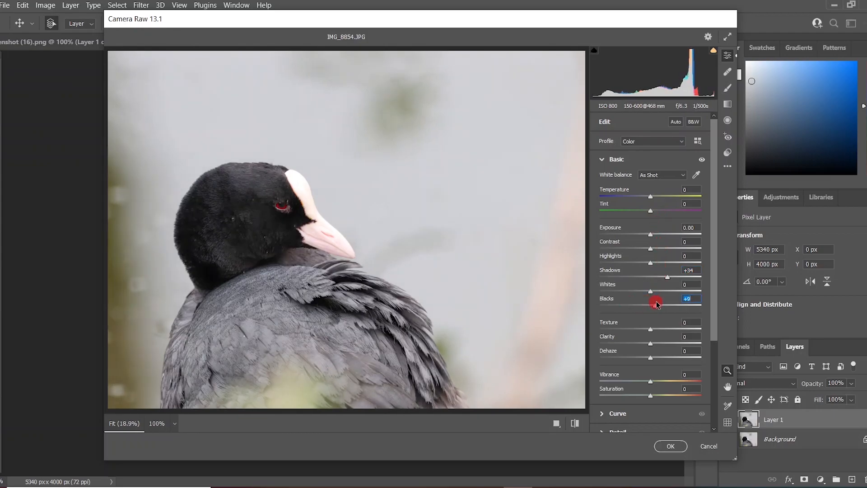
pyautogui.moveTo(655, 301); pyautogui.dragTo(668, 302)
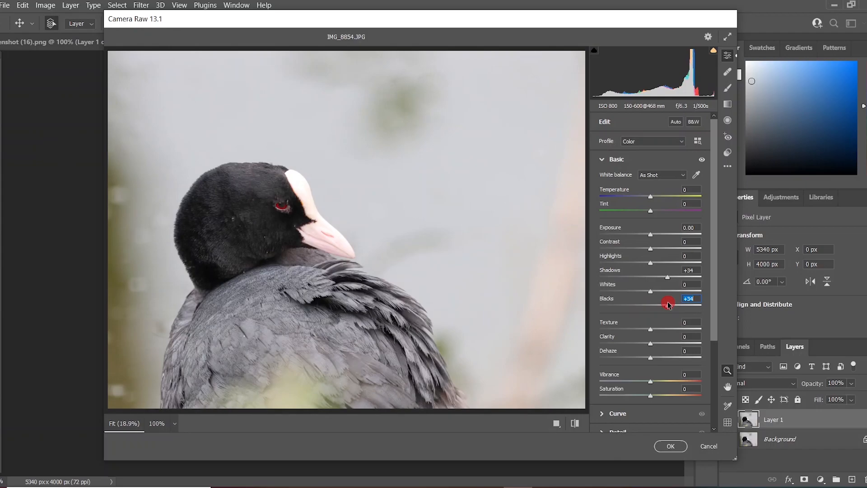
pyautogui.moveTo(668, 302); pyautogui.dragTo(662, 302)
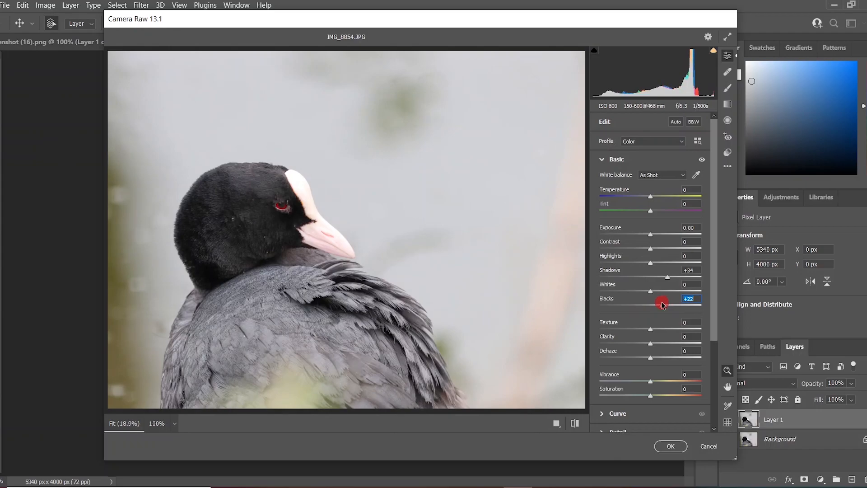
pyautogui.moveTo(662, 307); pyautogui.dragTo(659, 306)
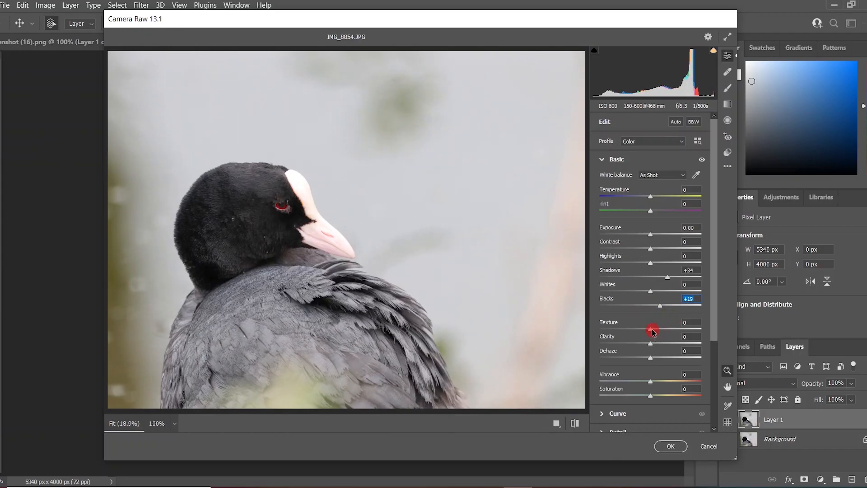
# - Set Texture +100, Clarity +53, Whites −78, Highlights −36 and Contrast −17
pyautogui.moveTo(660, 332); pyautogui.dragTo(695, 326)
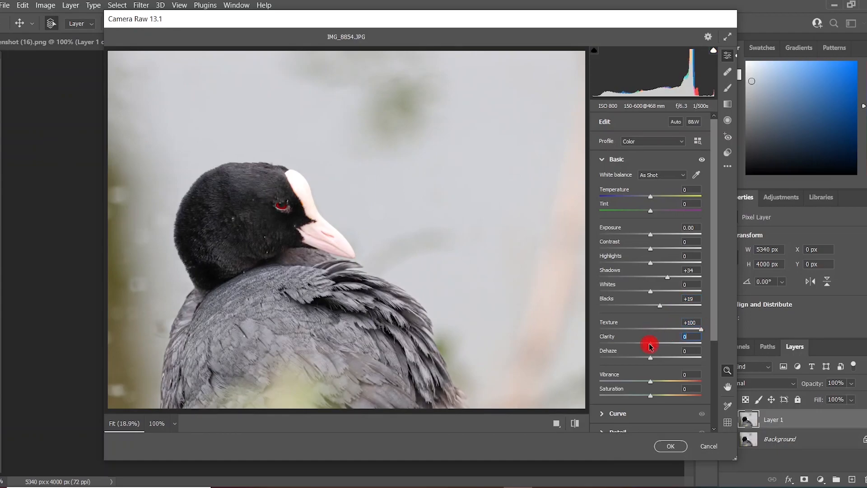
pyautogui.moveTo(650, 347); pyautogui.dragTo(660, 348)
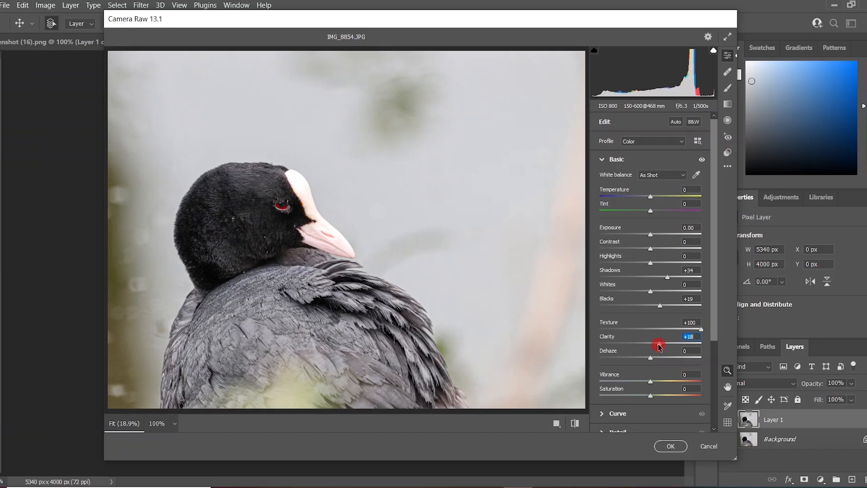
pyautogui.moveTo(658, 346); pyautogui.dragTo(680, 346)
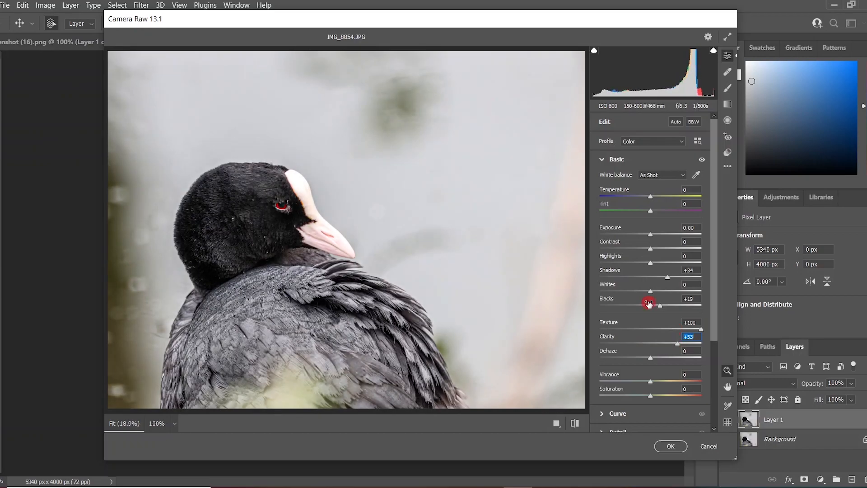
pyautogui.moveTo(651, 290); pyautogui.dragTo(611, 284)
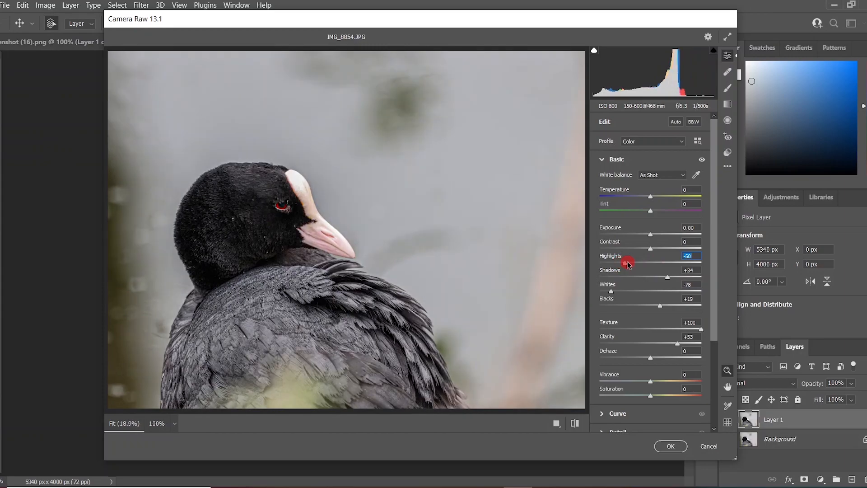
pyautogui.moveTo(627, 262); pyautogui.dragTo(654, 249)
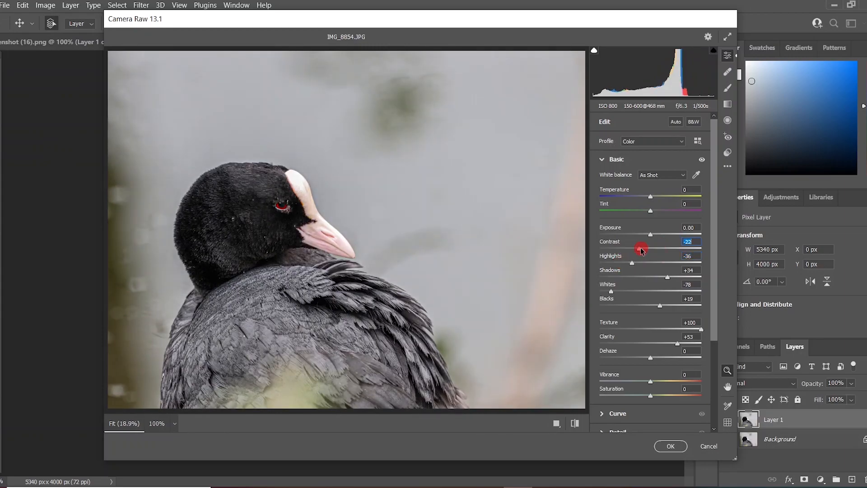
pyautogui.moveTo(642, 247); pyautogui.dragTo(644, 247)
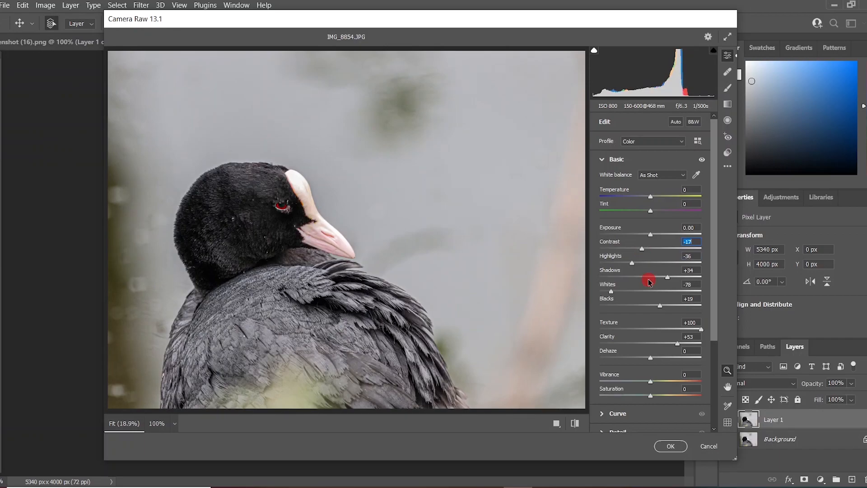
# - Raise red saturation and set red luminance to +46, then apply the Camera Raw edits
pyautogui.scroll(-3)
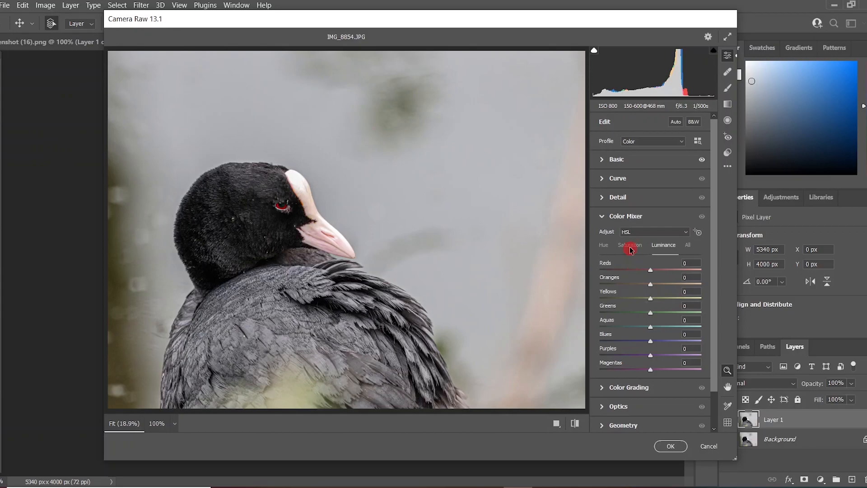
pyautogui.click(630, 245)
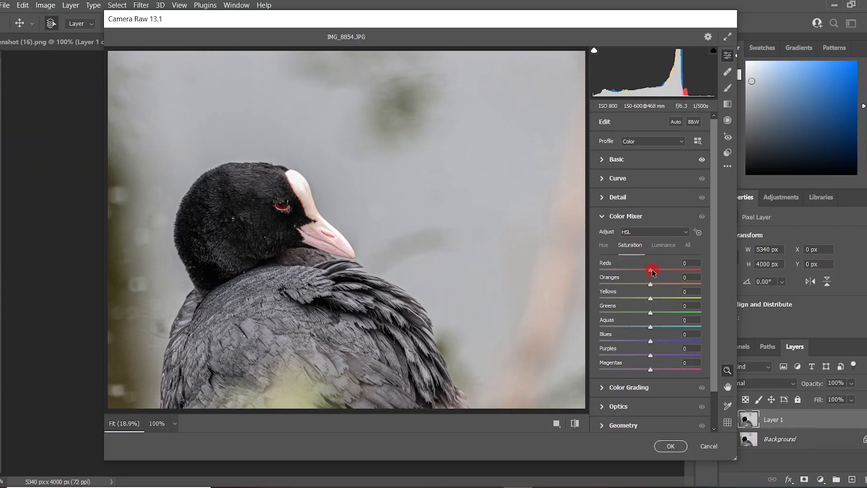
pyautogui.moveTo(651, 271); pyautogui.dragTo(680, 271)
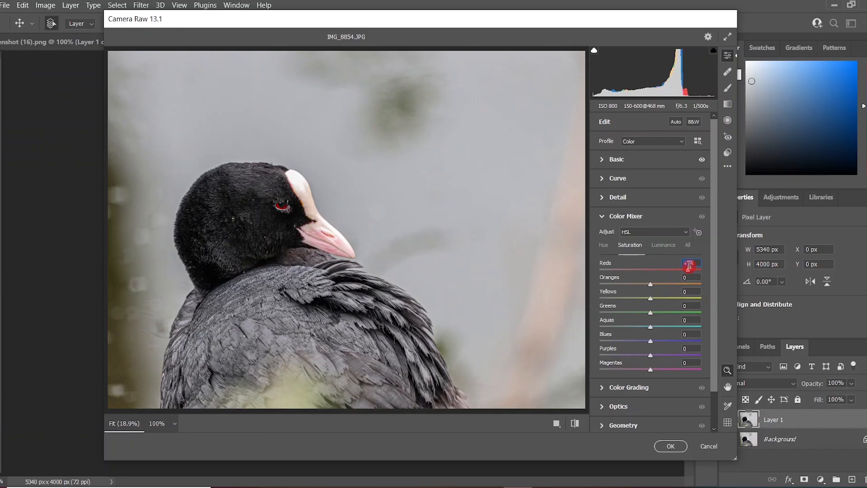
pyautogui.click(663, 244)
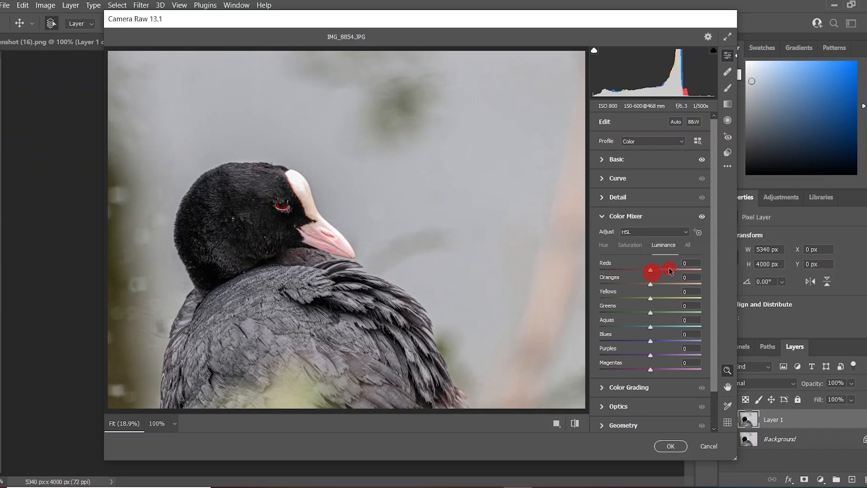
pyautogui.moveTo(669, 271); pyautogui.dragTo(651, 271)
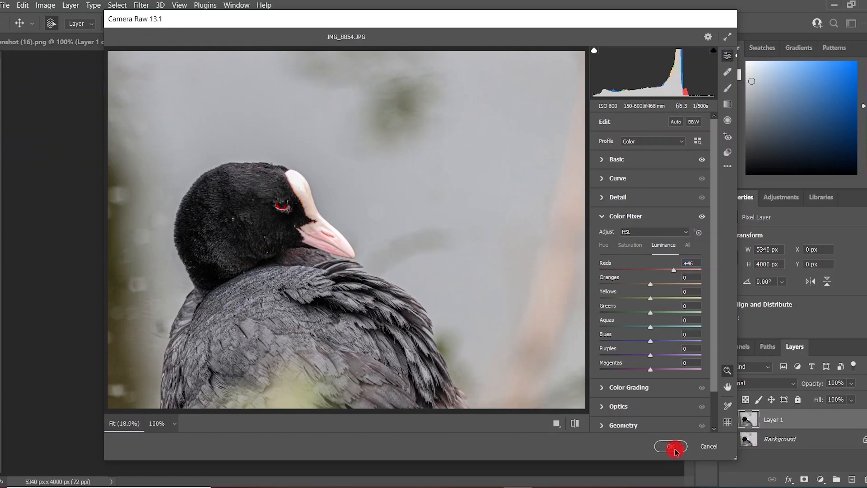
pyautogui.click(670, 446)
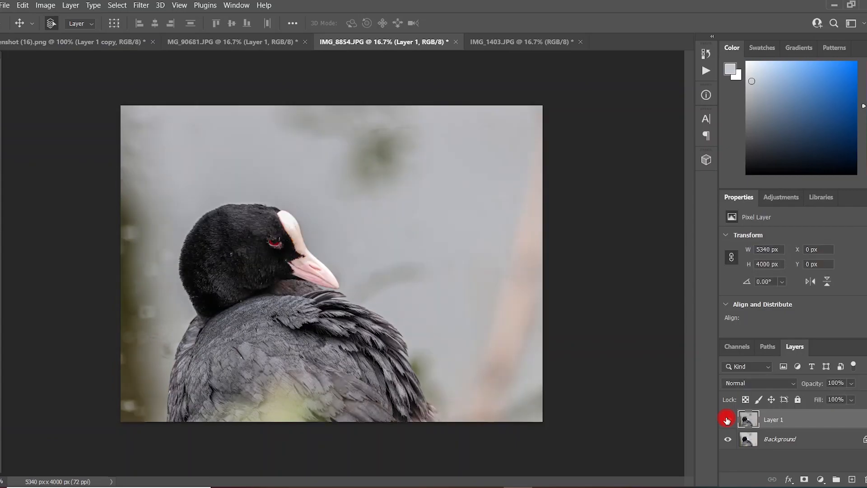
# - Toggle the edited coot layer off and back on to compare it with the original
pyautogui.click(728, 419)
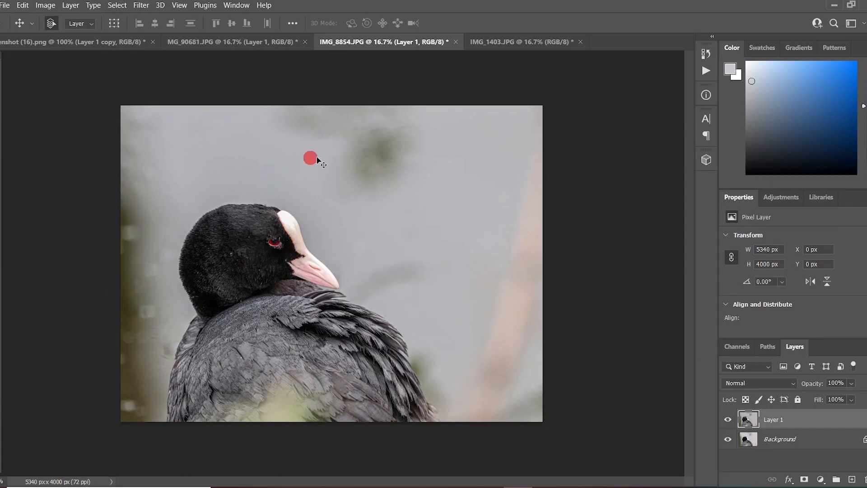
pyautogui.moveTo(310, 159); pyautogui.dragTo(398, 151)
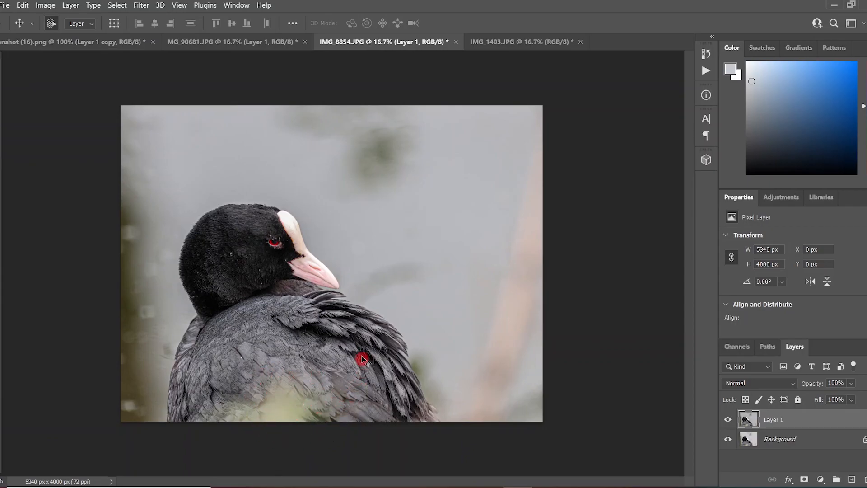
pyautogui.click(727, 420)
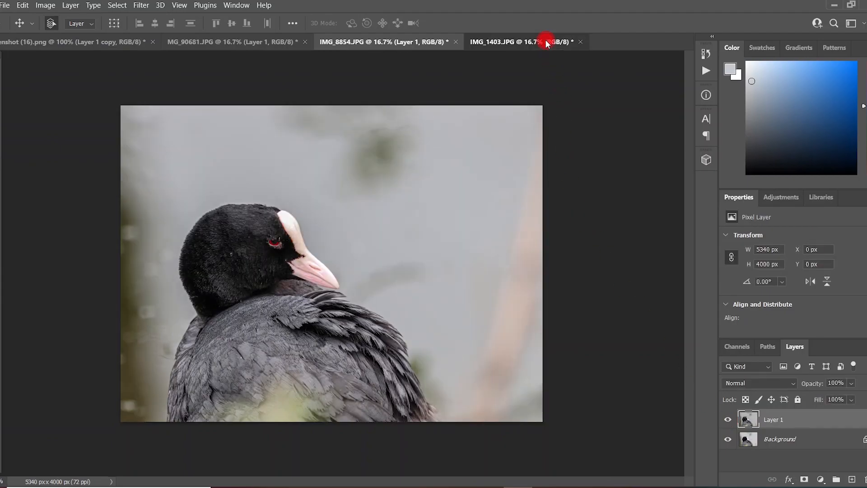
# - Switch to the IMG_1403.JPG Paris street photo and launch the Camera Raw Filter
pyautogui.click(519, 42)
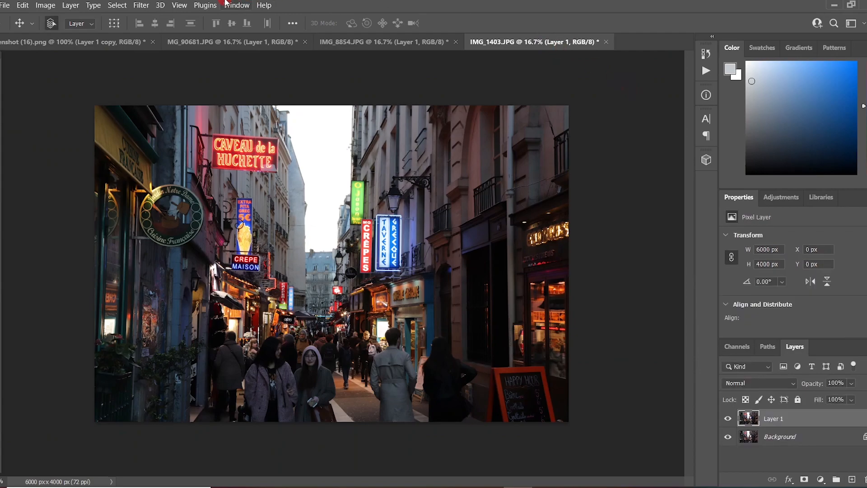
pyautogui.click(140, 5)
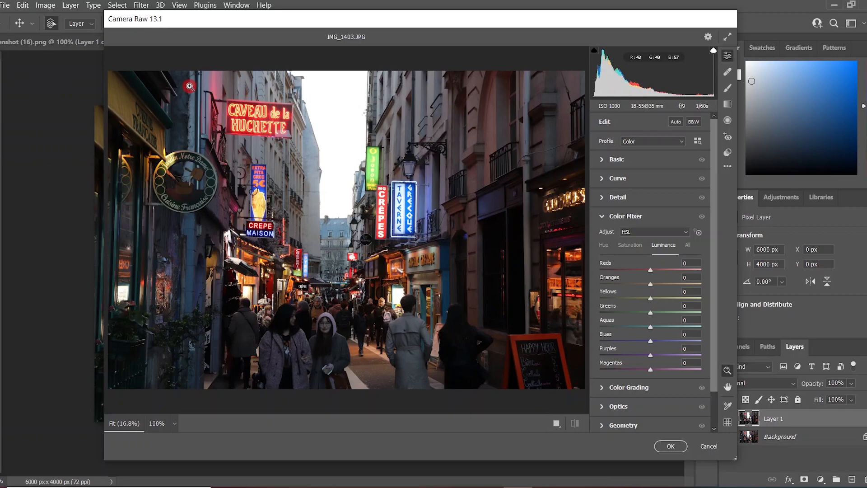
pyautogui.moveTo(200, 139)
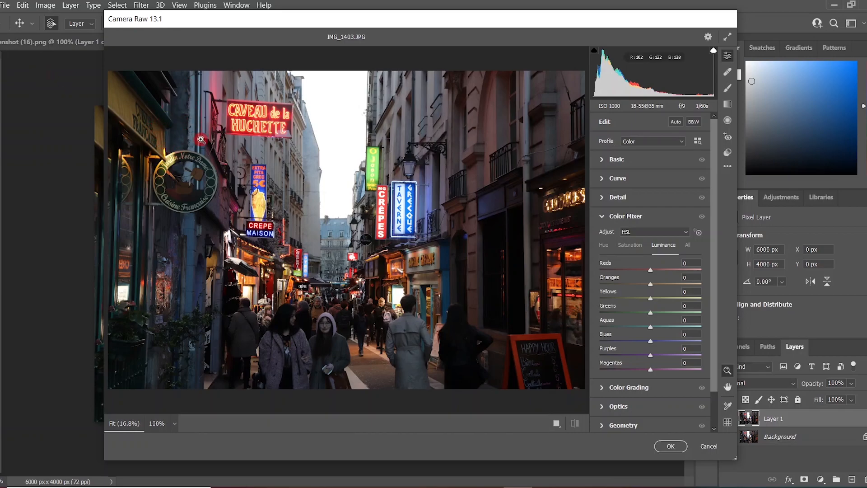
pyautogui.moveTo(372, 148)
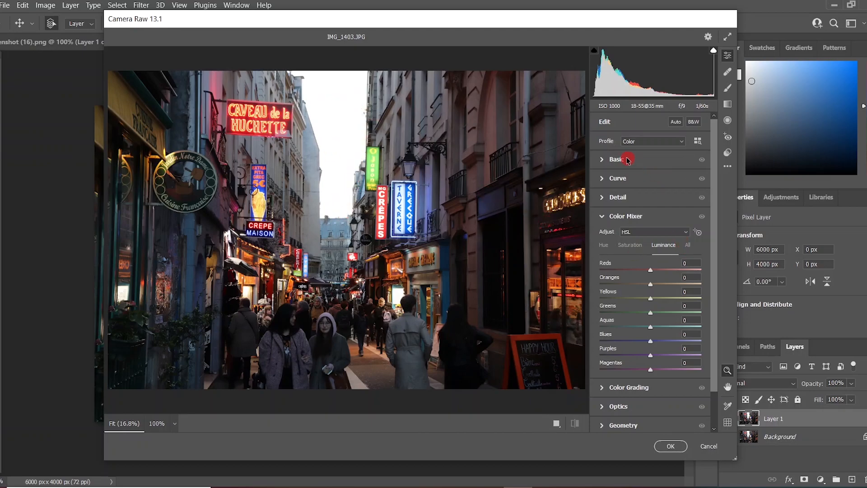
# - In Basic, set exposure to -0.50, blacks to -24 and shadows to -42
pyautogui.click(618, 158)
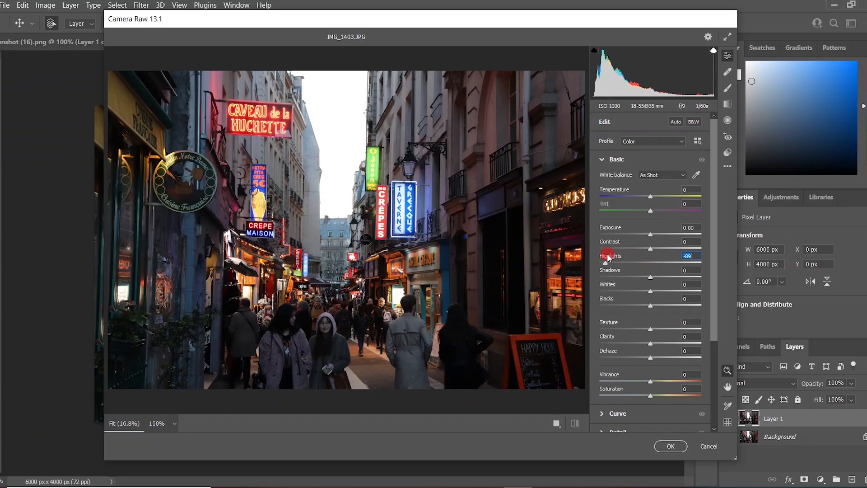
pyautogui.moveTo(635, 262); pyautogui.dragTo(639, 271)
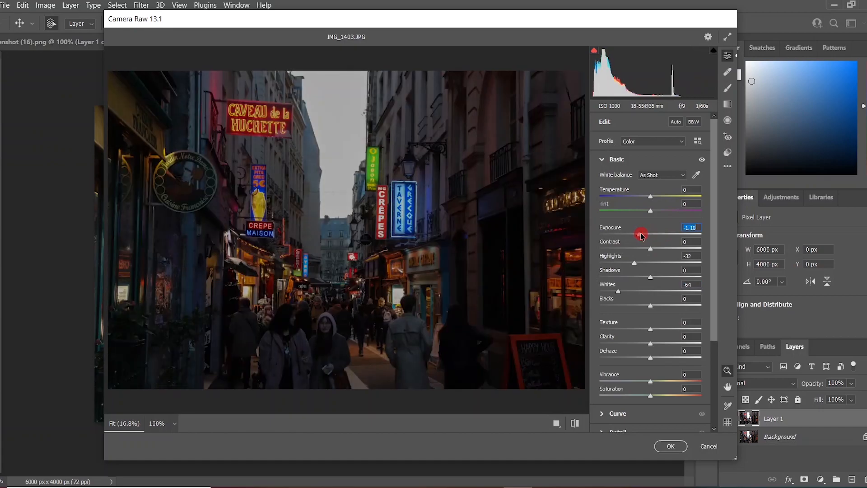
pyautogui.moveTo(640, 232); pyautogui.dragTo(648, 231)
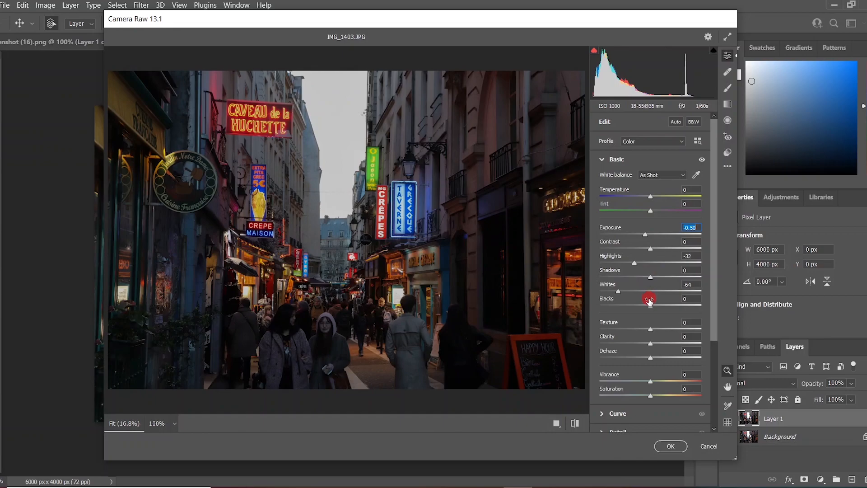
pyautogui.moveTo(650, 298); pyautogui.dragTo(633, 298)
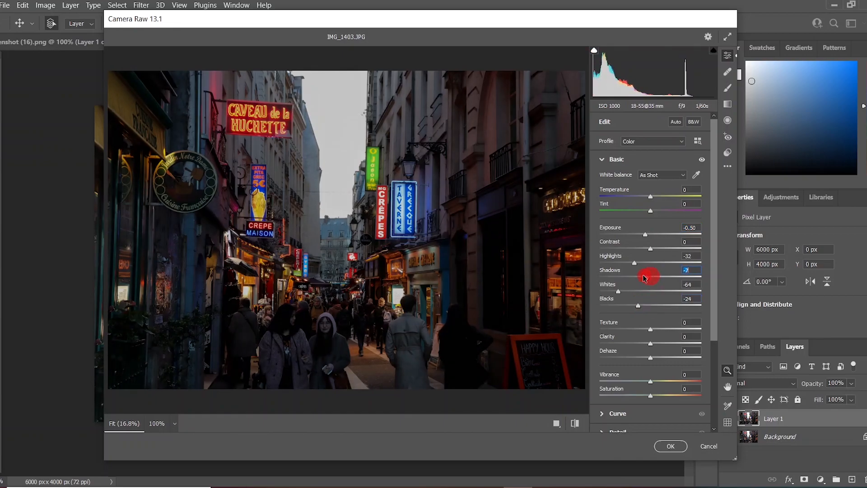
pyautogui.moveTo(650, 275); pyautogui.dragTo(633, 275)
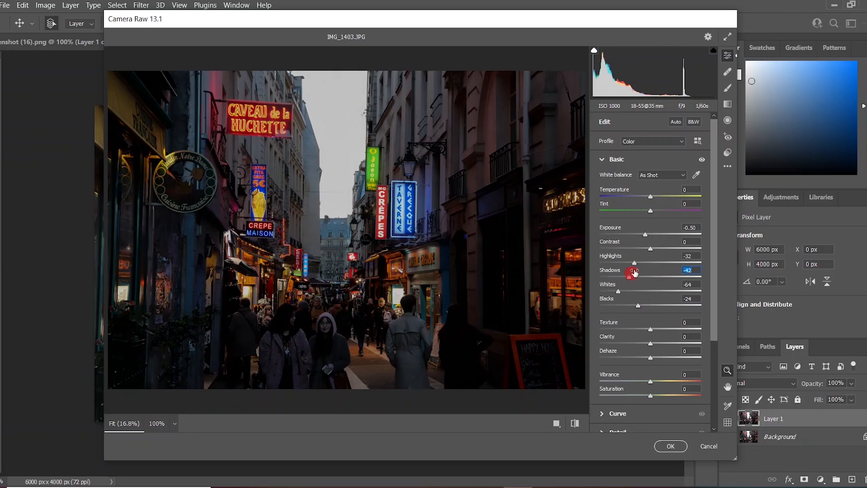
# - Set contrast to +36 and add texture to bring out detail
pyautogui.moveTo(650, 248); pyautogui.dragTo(635, 248)
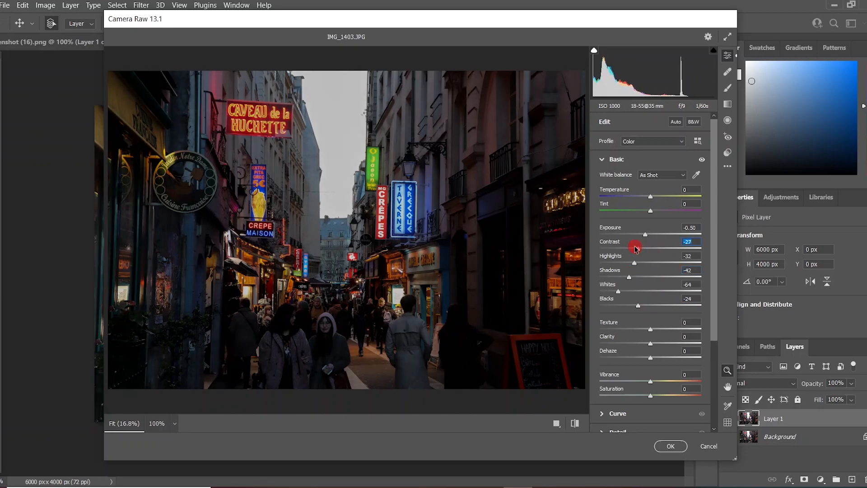
pyautogui.moveTo(635, 248); pyautogui.dragTo(668, 253)
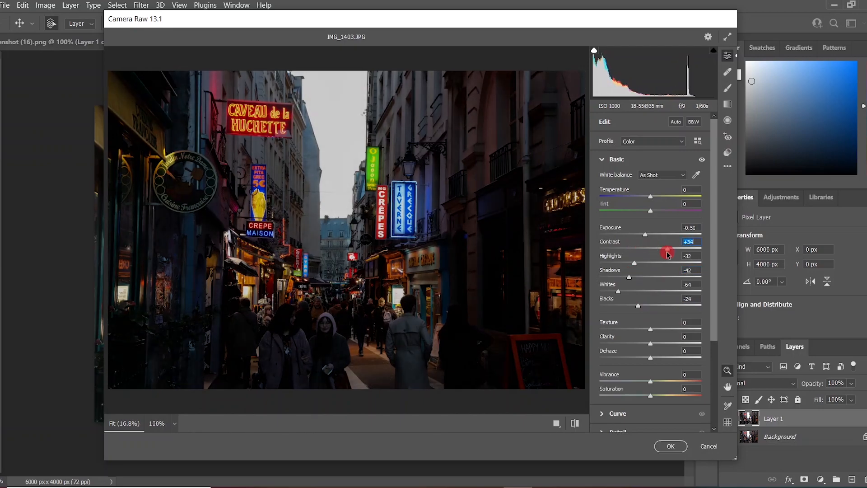
pyautogui.moveTo(666, 253); pyautogui.dragTo(669, 253)
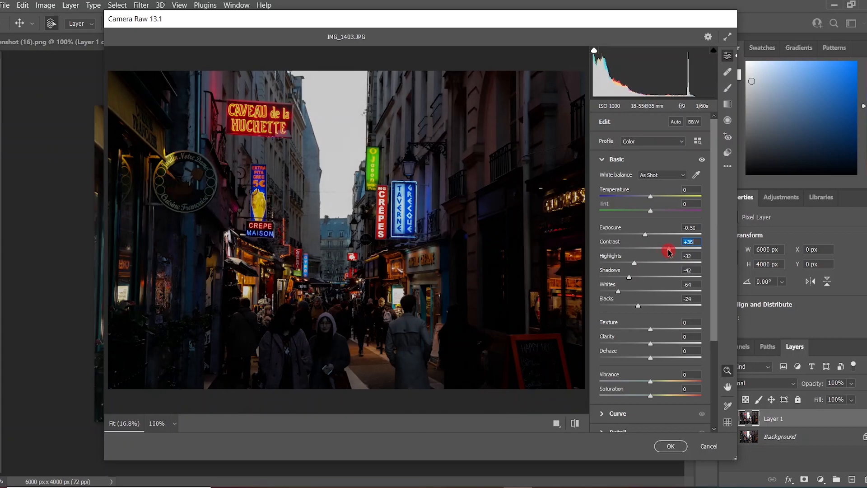
pyautogui.moveTo(658, 326)
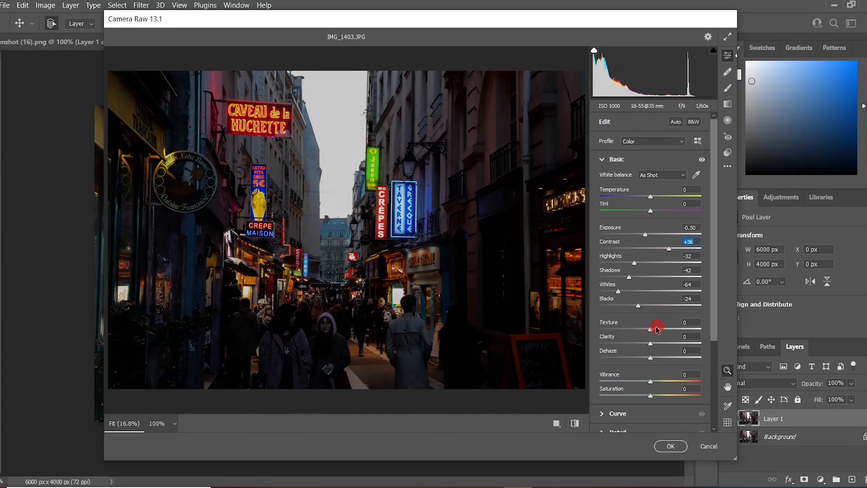
pyautogui.moveTo(656, 326); pyautogui.dragTo(662, 331)
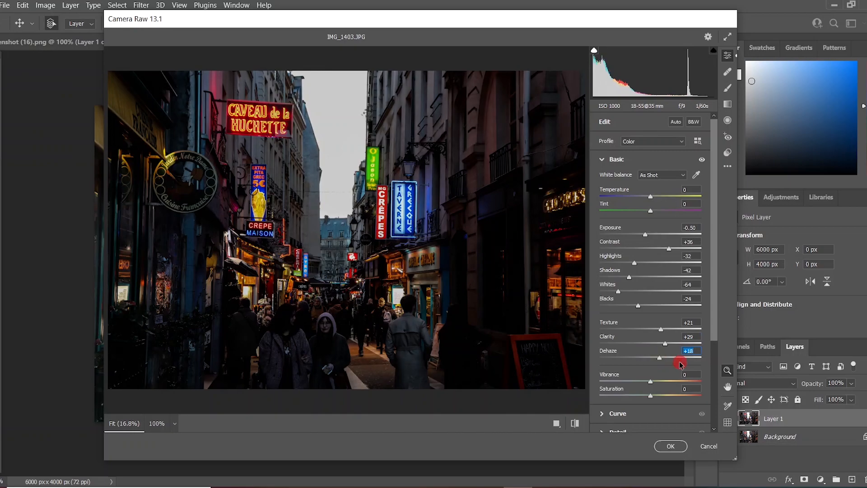
pyautogui.moveTo(635, 264)
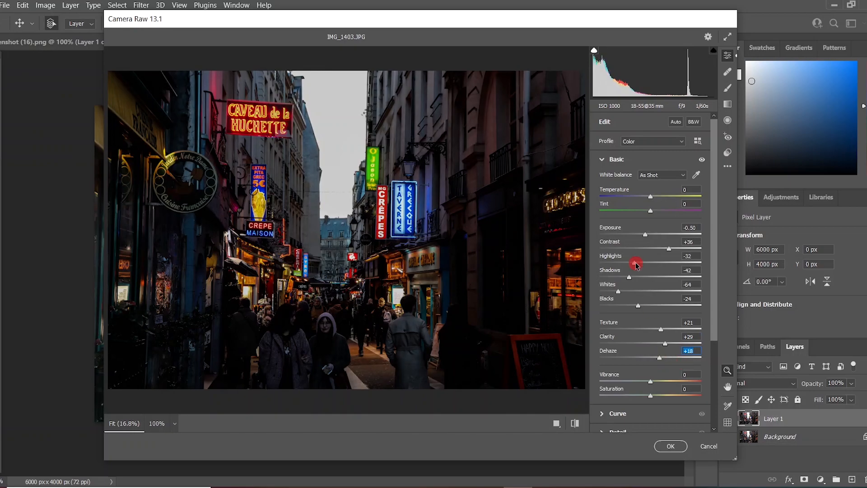
# - Fine-tune the highlights to around -20
pyautogui.moveTo(635, 263); pyautogui.dragTo(658, 263)
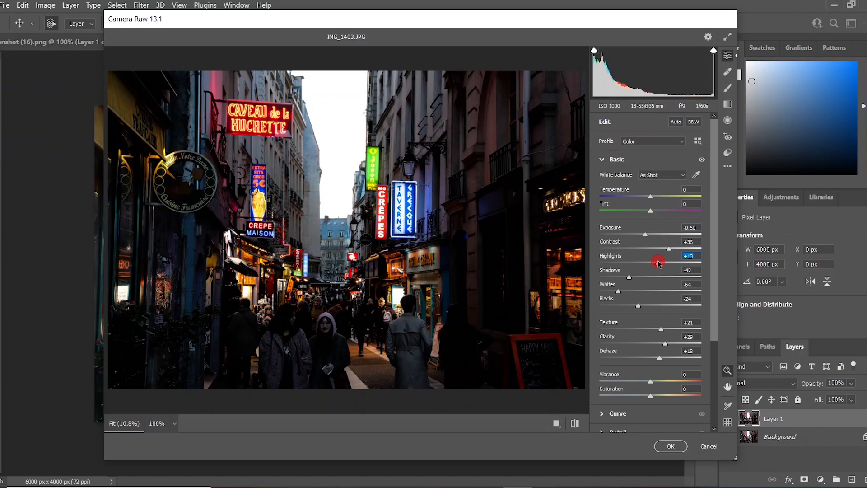
pyautogui.moveTo(659, 262); pyautogui.dragTo(646, 262)
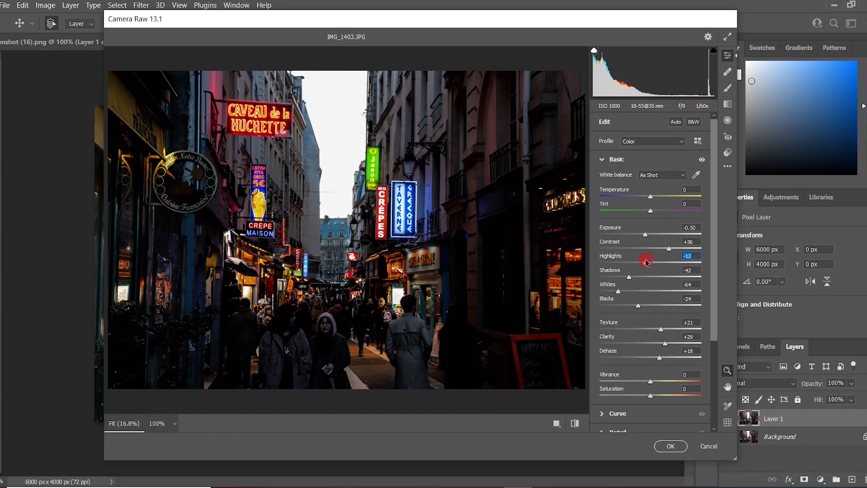
pyautogui.moveTo(647, 261); pyautogui.dragTo(642, 261)
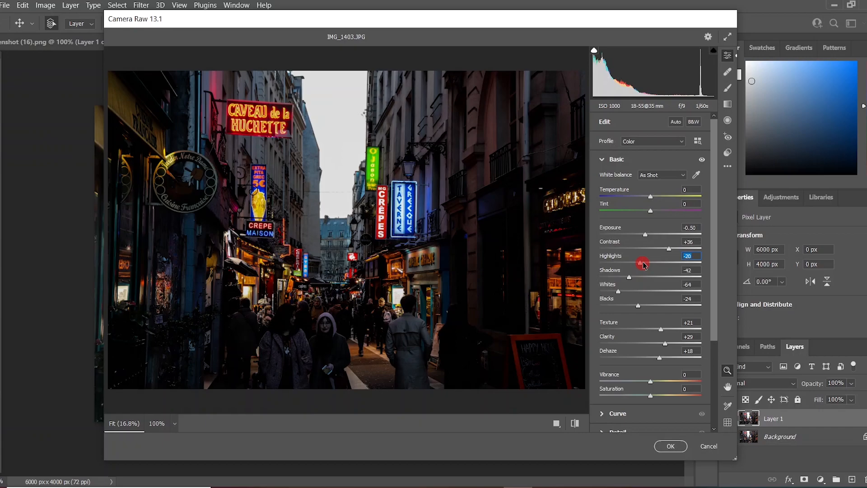
pyautogui.moveTo(643, 262); pyautogui.dragTo(652, 264)
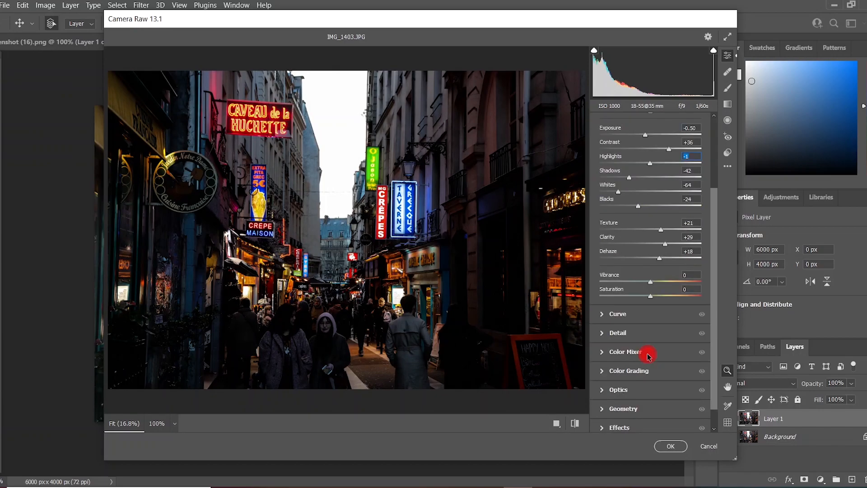
# - Boost HSL saturation for reds through blues, brighten warm-tone luminance, and apply the filter
pyautogui.click(625, 352)
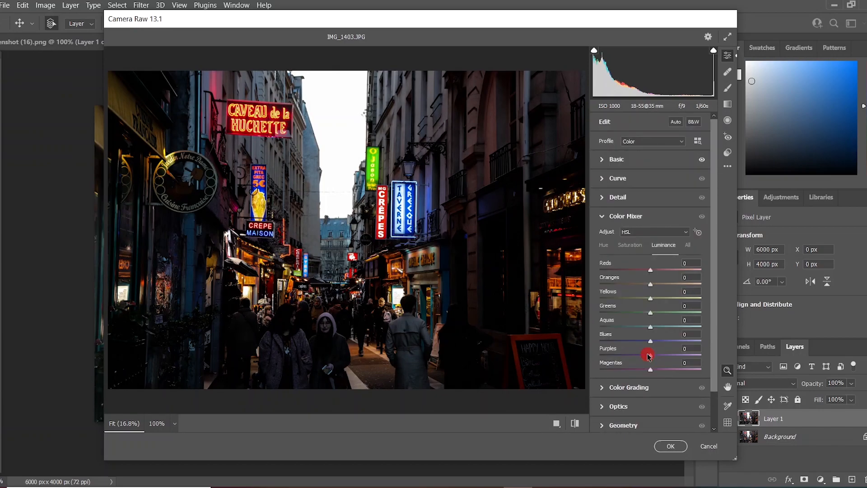
pyautogui.click(630, 245)
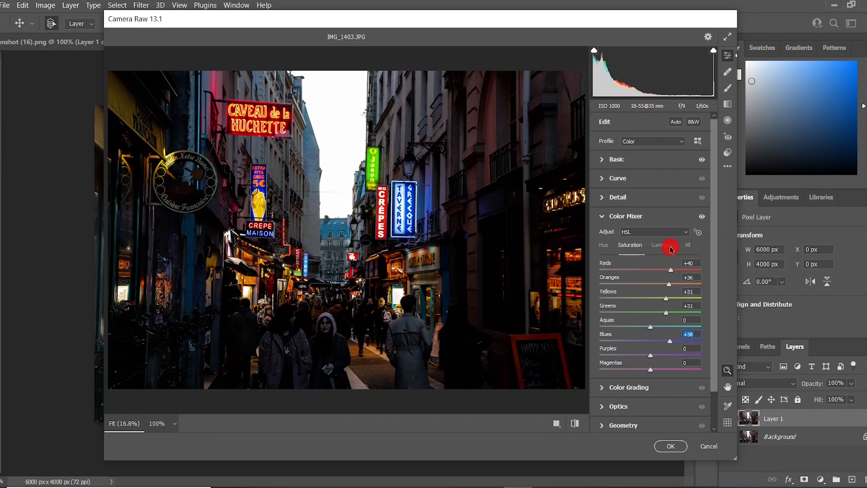
pyautogui.click(664, 245)
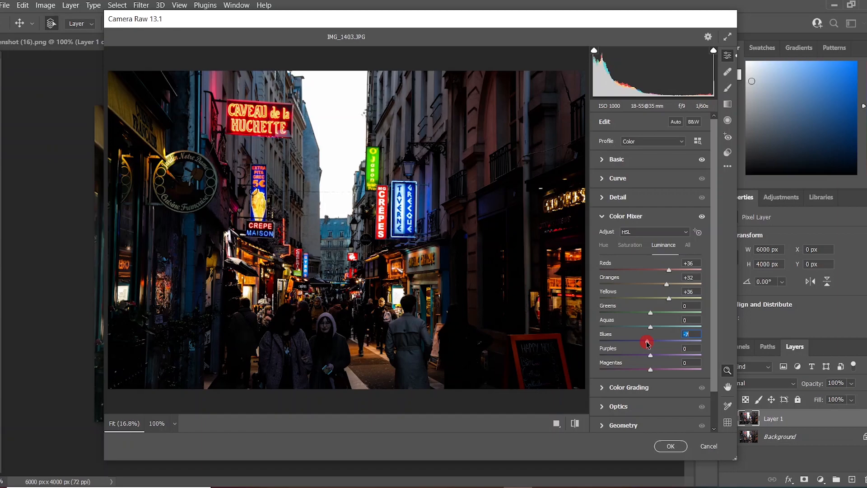
pyautogui.click(671, 446)
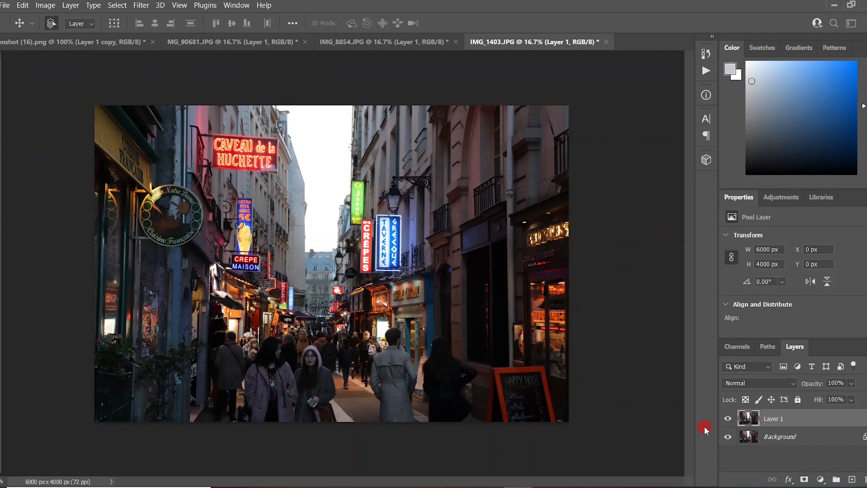
# - Hide and reshow Layer 1 to compare the neon street edit with the original
pyautogui.click(728, 419)
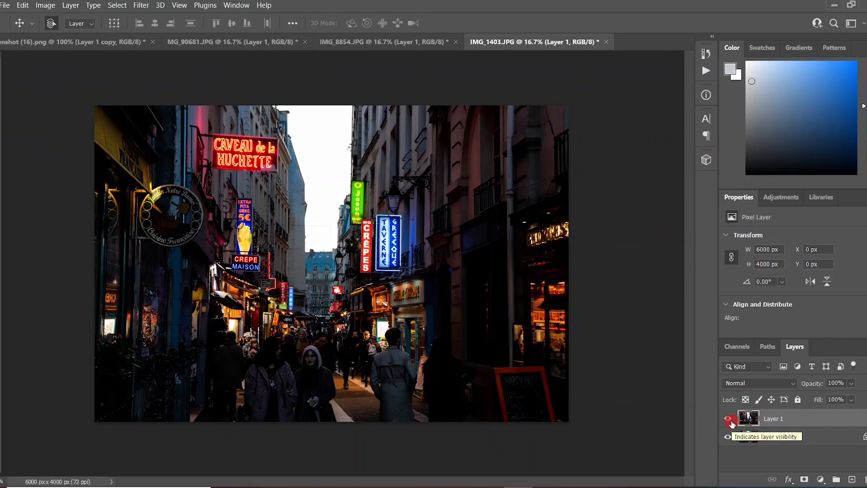
pyautogui.click(728, 437)
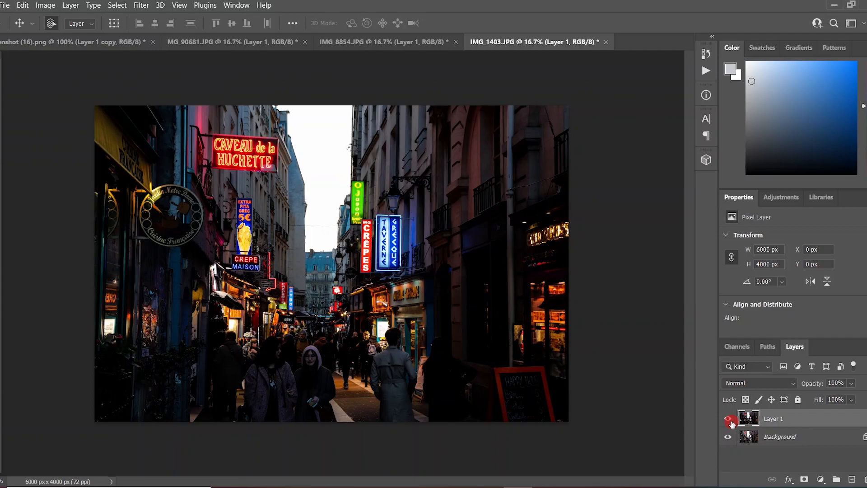